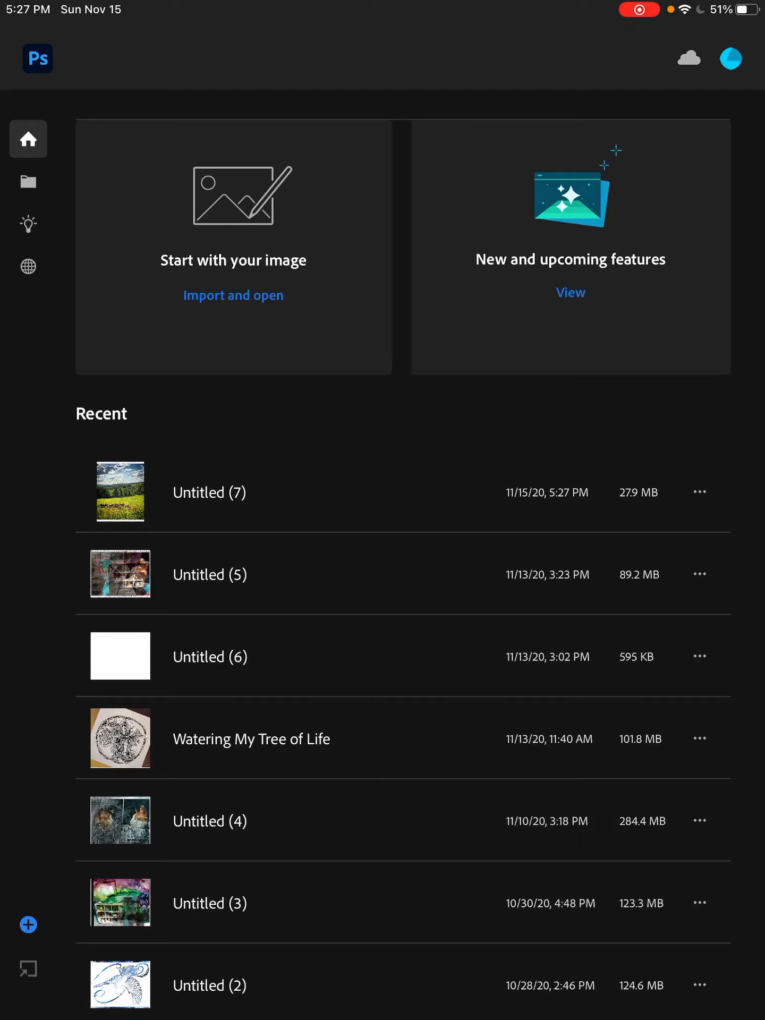
Open new-document setup with the portrait 8 × 10 in, 300 ppi white preset.
{"action": "left_click", "coordinate": [27, 925]}
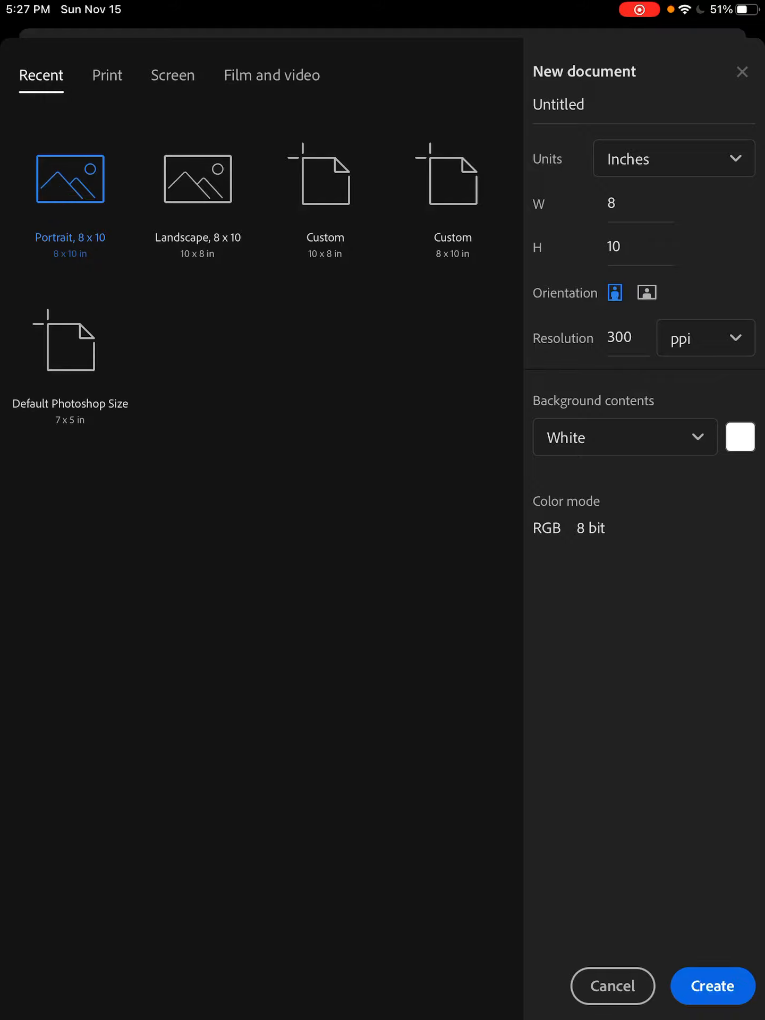
Create the 8 × 10 document and place the sheep pasture photo from Favorites.
{"action": "left_click", "coordinate": [711, 986]}
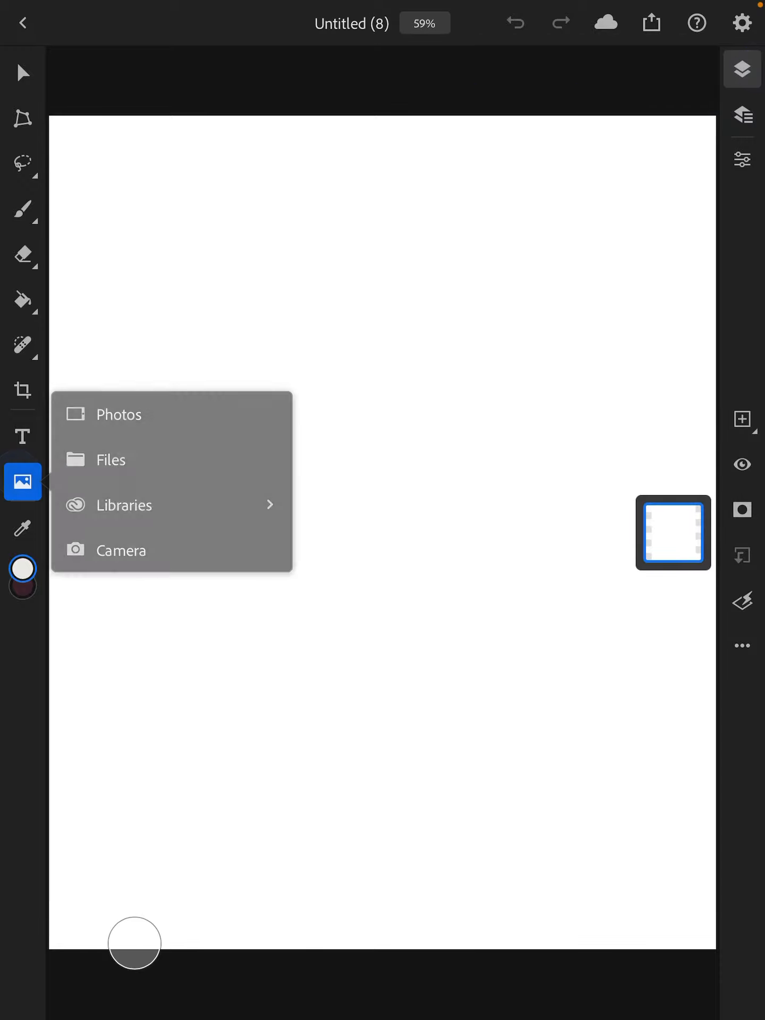
{"action": "left_click", "coordinate": [119, 415]}
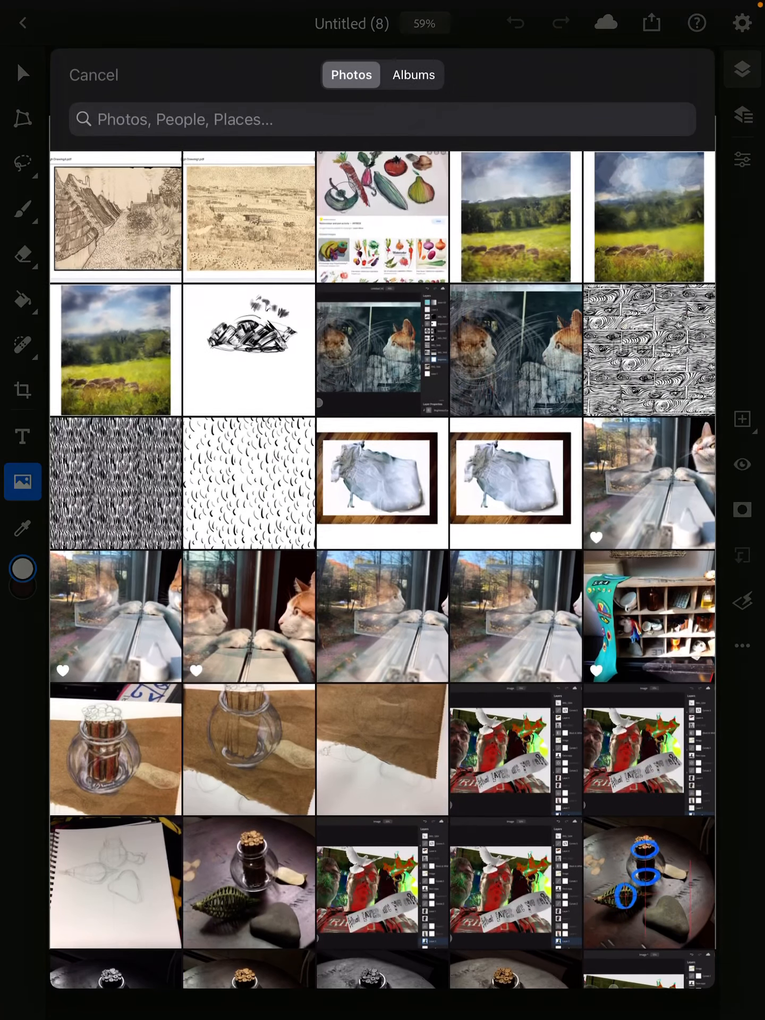
{"action": "left_click", "coordinate": [414, 74]}
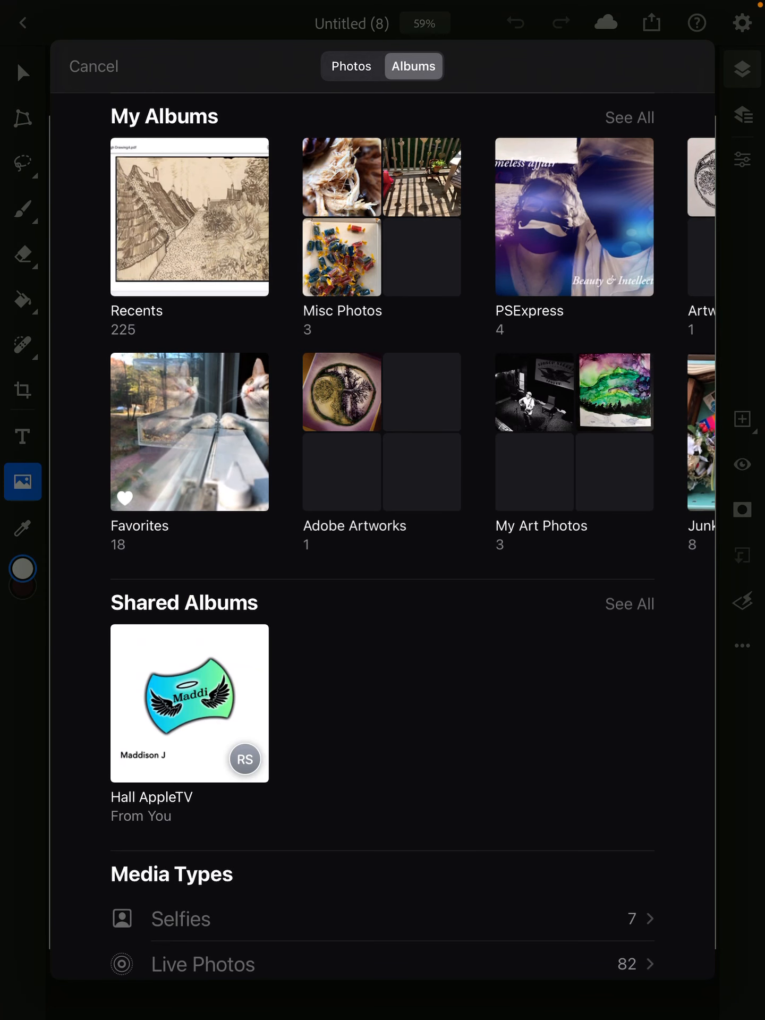
{"action": "left_click", "coordinate": [189, 431]}
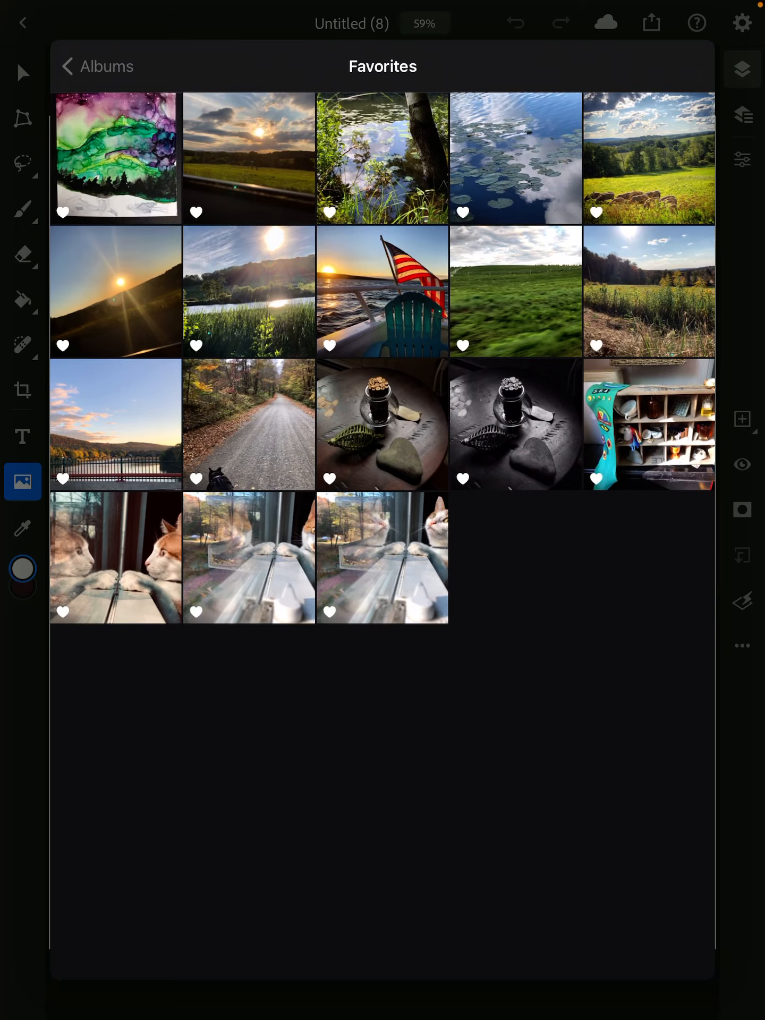
{"action": "left_click", "coordinate": [648, 157]}
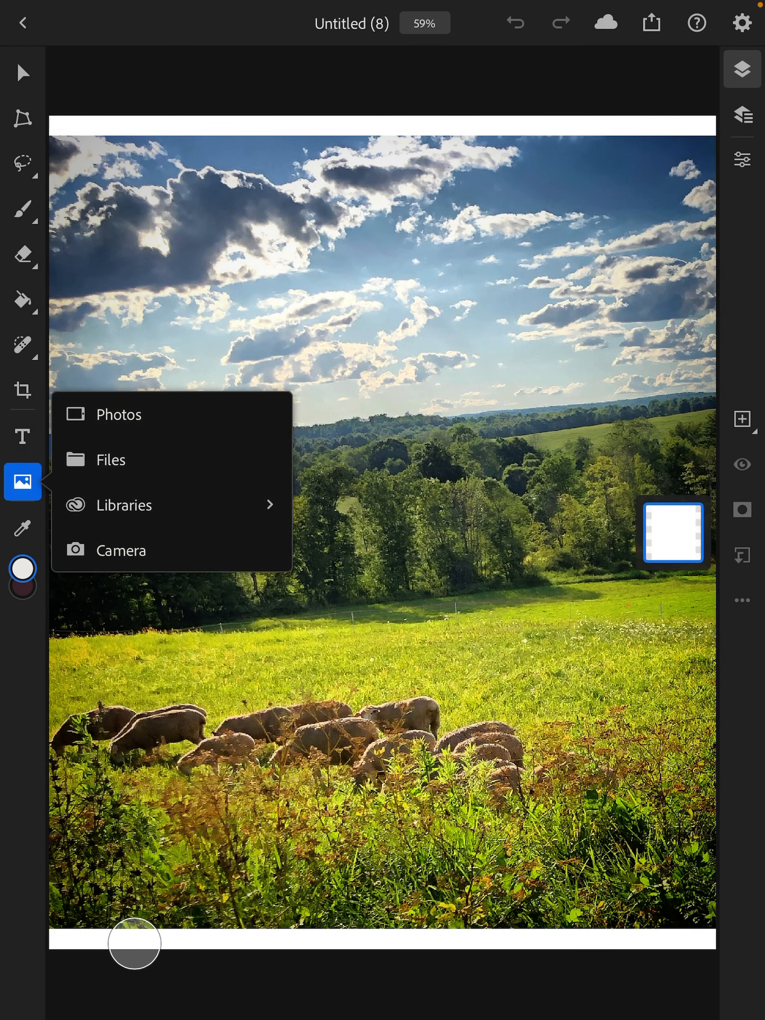
Duplicate the sheep photo layer and show the copy's layer properties.
{"action": "left_click", "coordinate": [119, 414]}
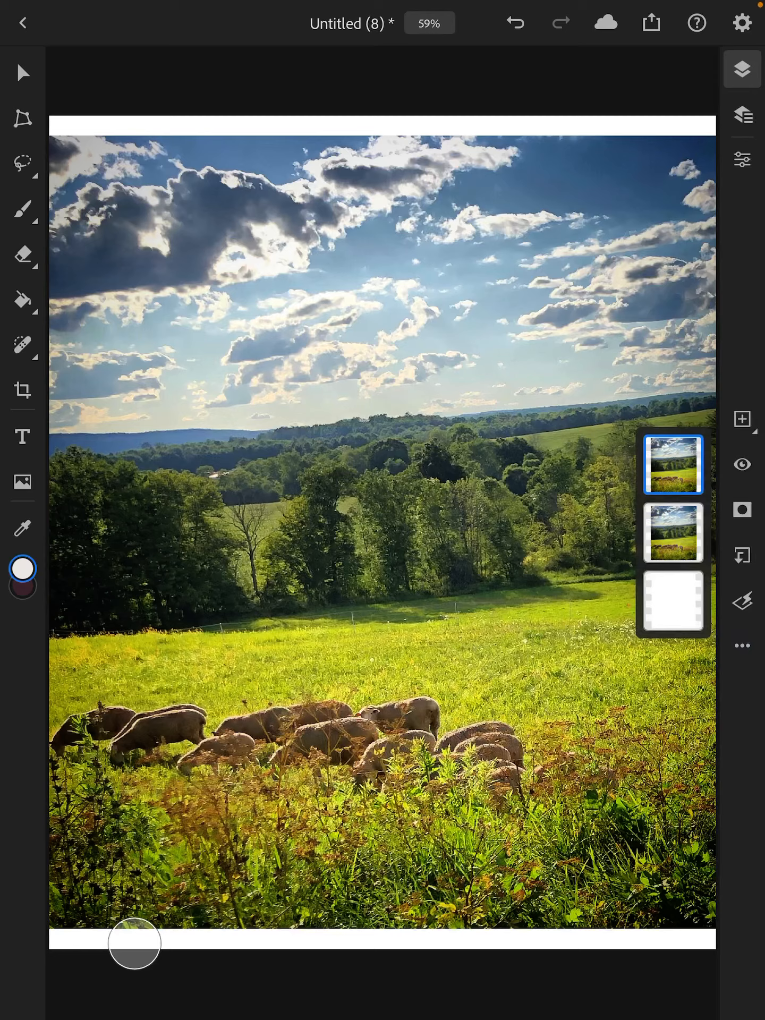
{"action": "left_click", "coordinate": [741, 158]}
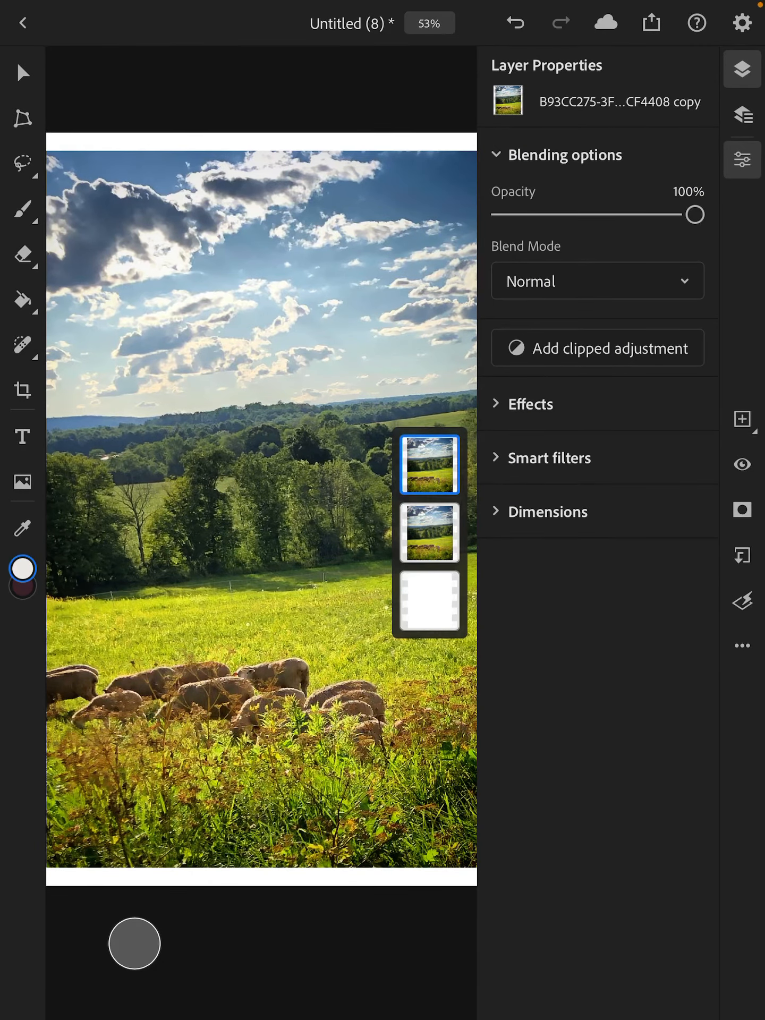
Clip a Levels layer to the photo copy with midtones 0.81, white point 251.
{"action": "left_click", "coordinate": [597, 348]}
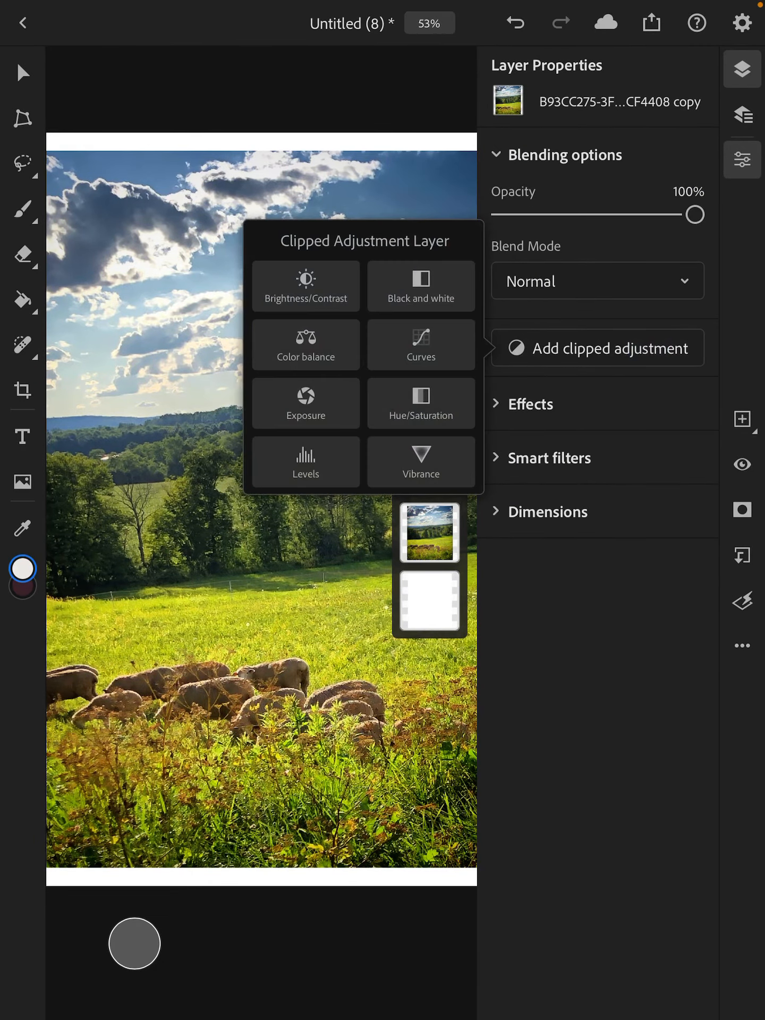
{"action": "left_click", "coordinate": [305, 462]}
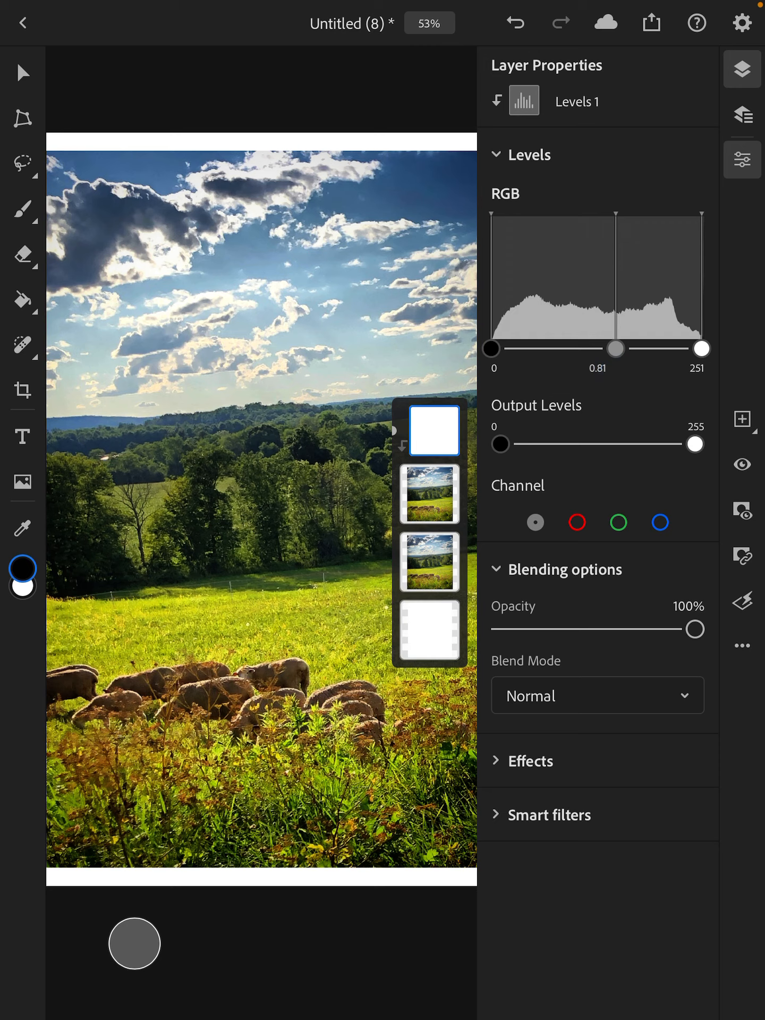
{"action": "left_click", "coordinate": [528, 154]}
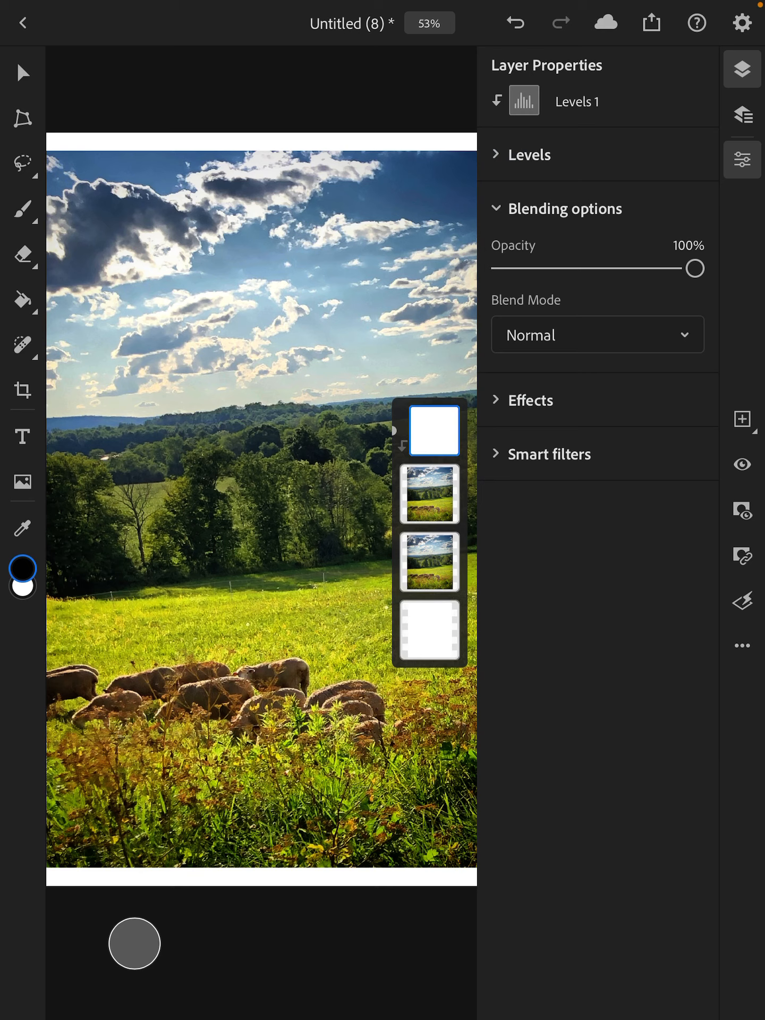
{"action": "left_click", "coordinate": [429, 494]}
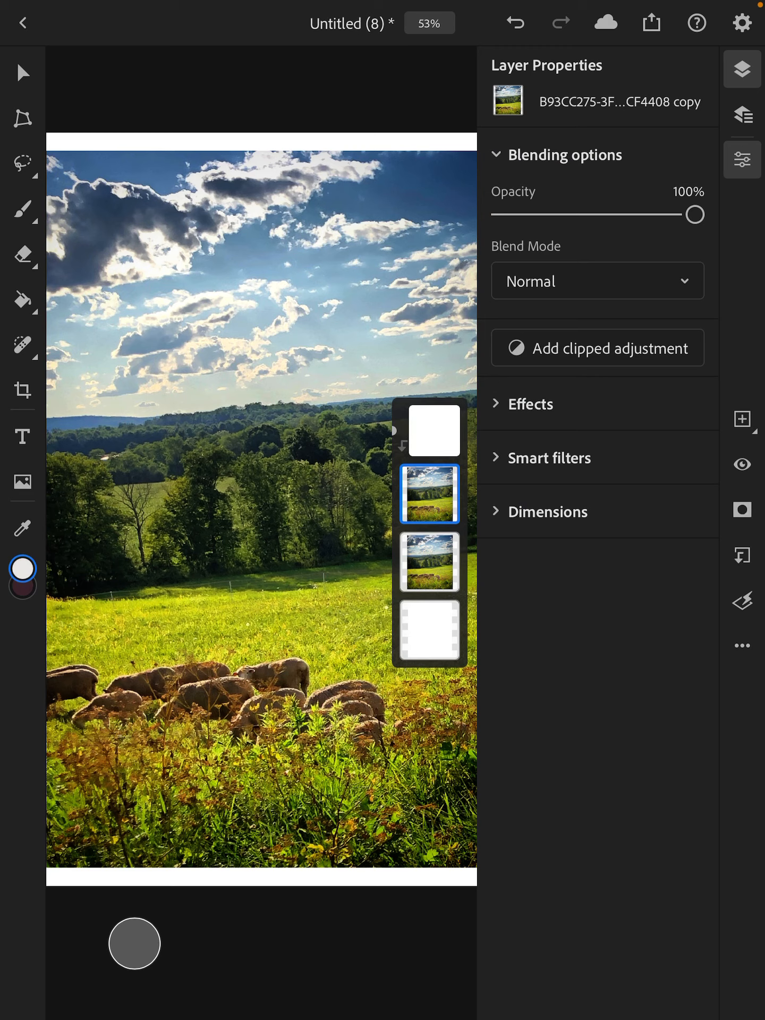
Clip a Color Balance layer to the photo copy: Cyan/Red 25, Magenta/Green -2, Yellow/Blue 10.
{"action": "left_click", "coordinate": [597, 347]}
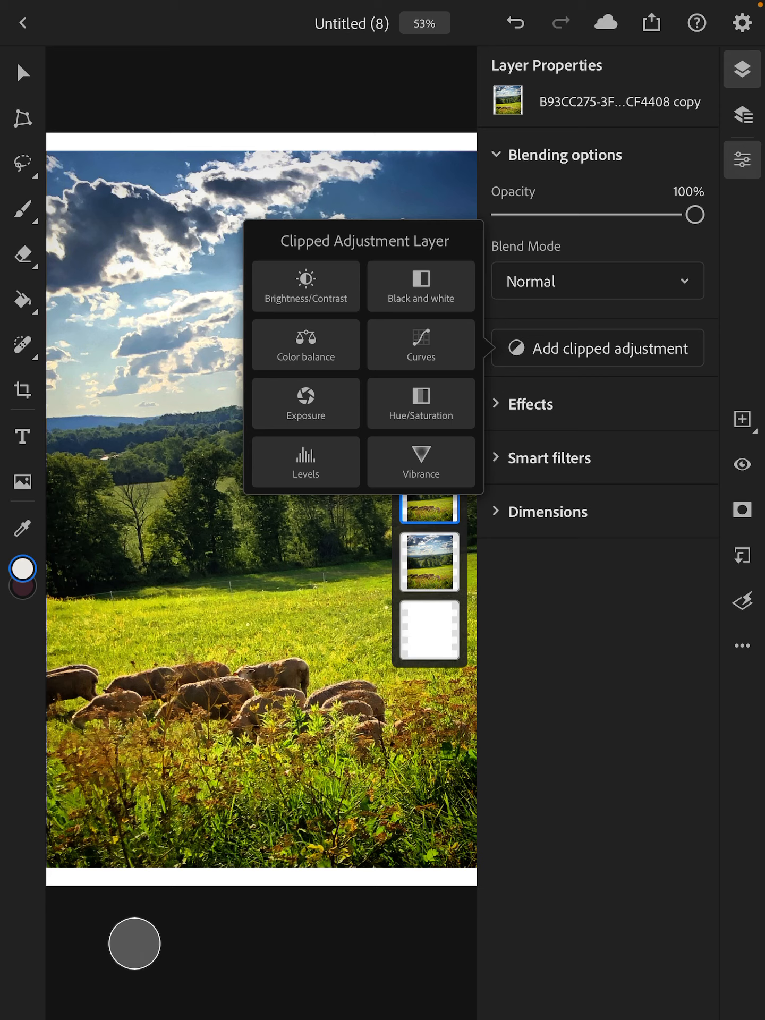
{"action": "left_click", "coordinate": [305, 345]}
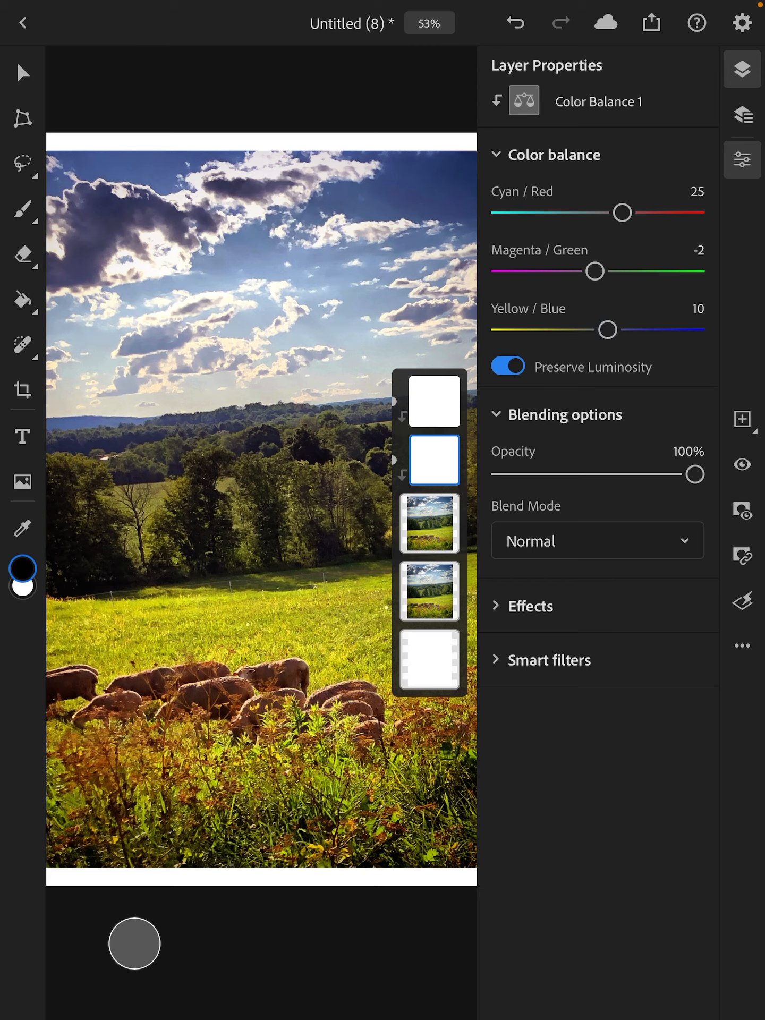
{"action": "left_click", "coordinate": [554, 154]}
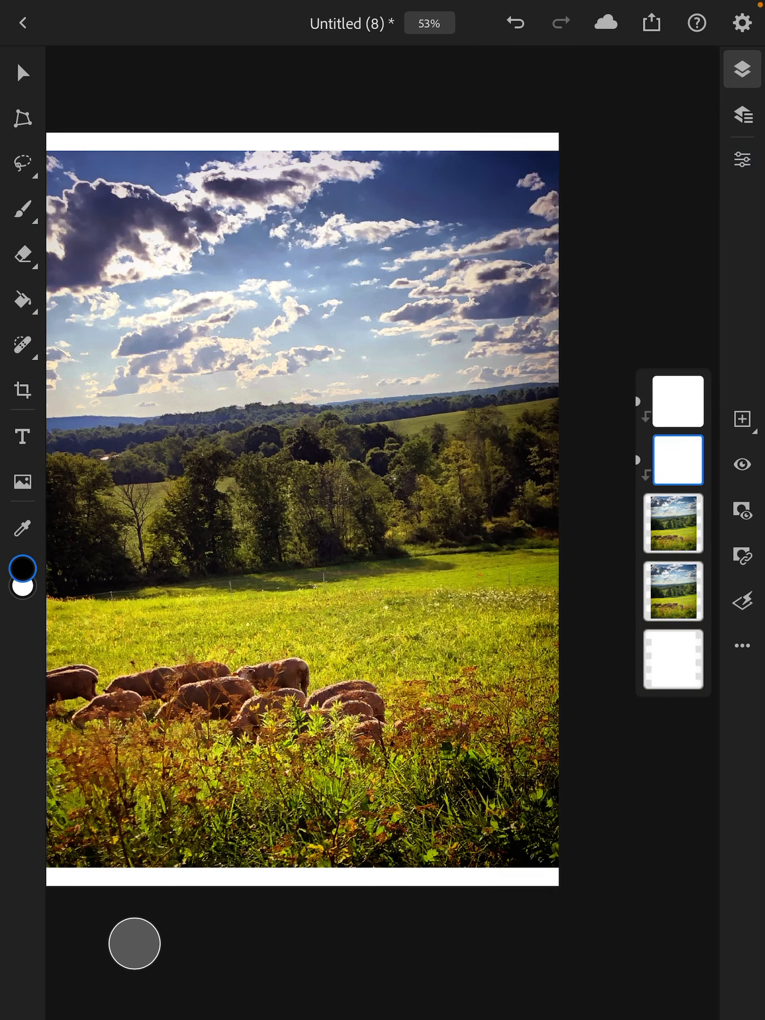
{"action": "left_click", "coordinate": [673, 522]}
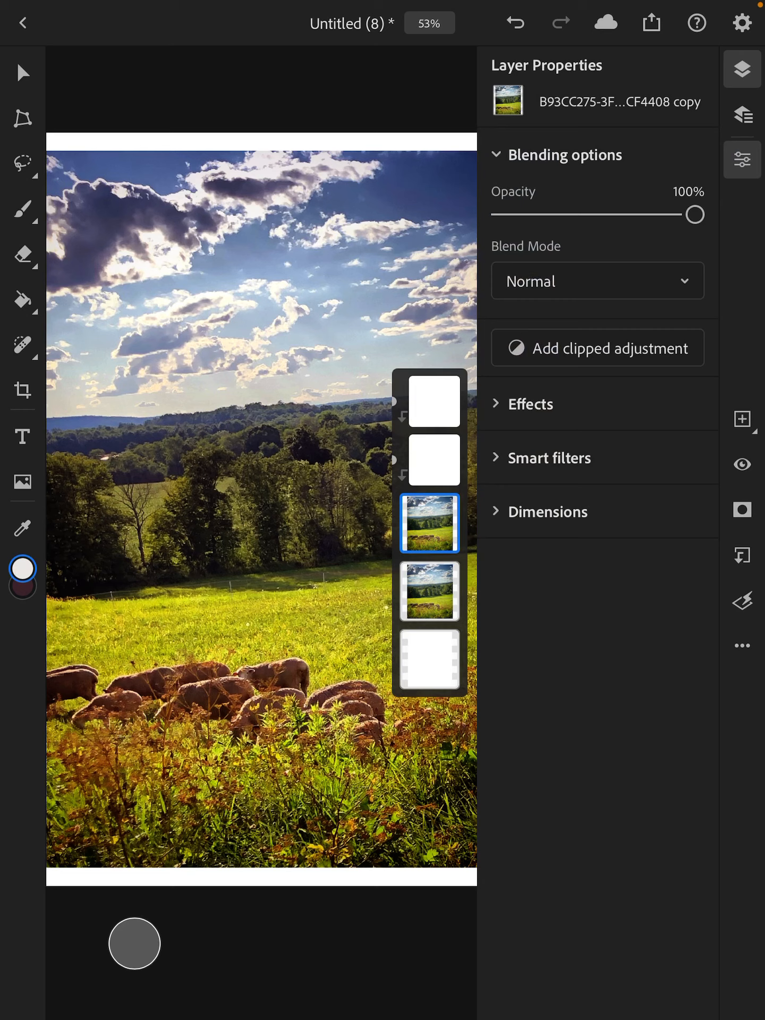
Clip a Curves layer to the photo copy, try an S-curve, then reset it straight.
{"action": "left_click", "coordinate": [429, 459]}
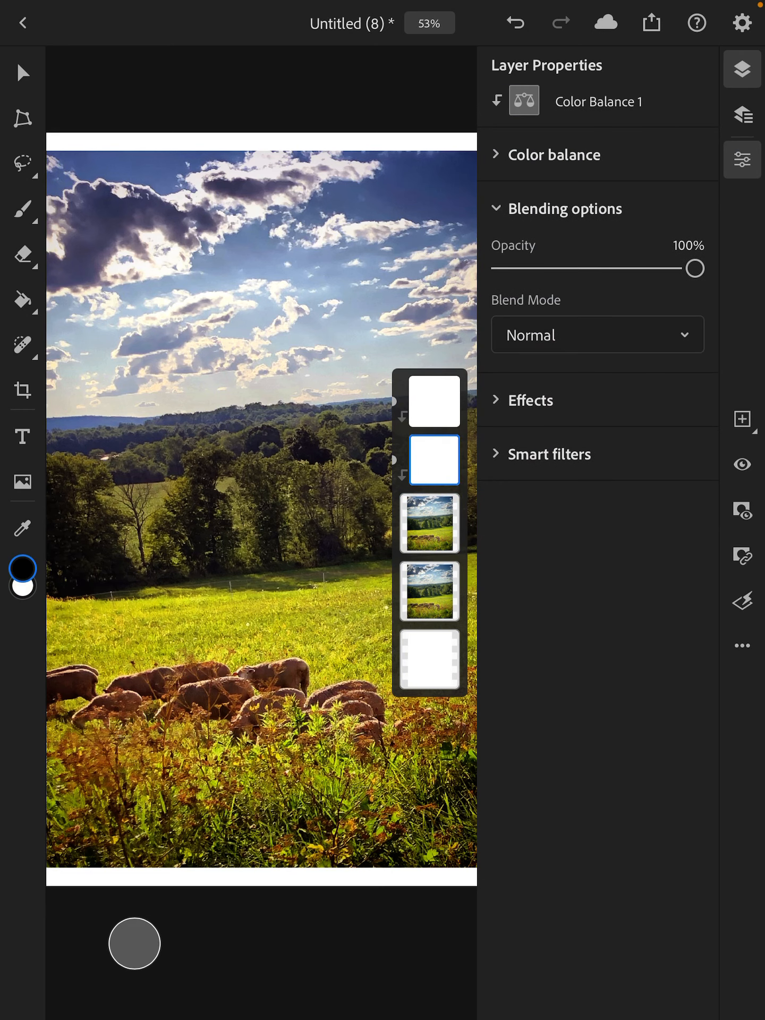
{"action": "left_click", "coordinate": [428, 523]}
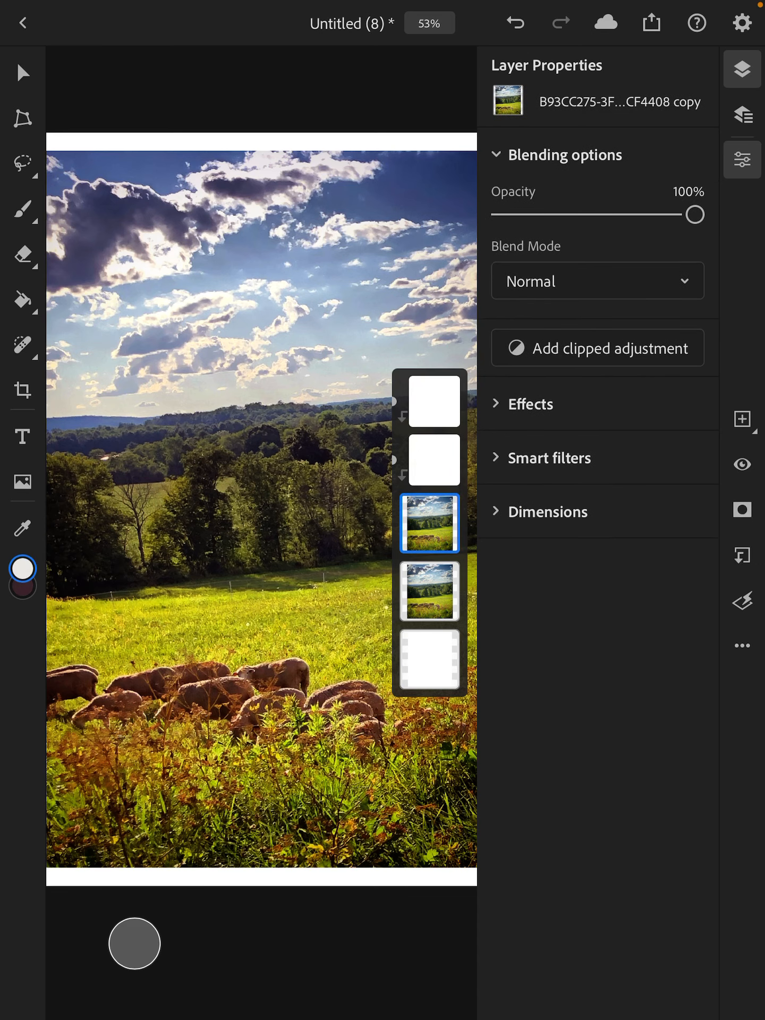
{"action": "left_click", "coordinate": [429, 489]}
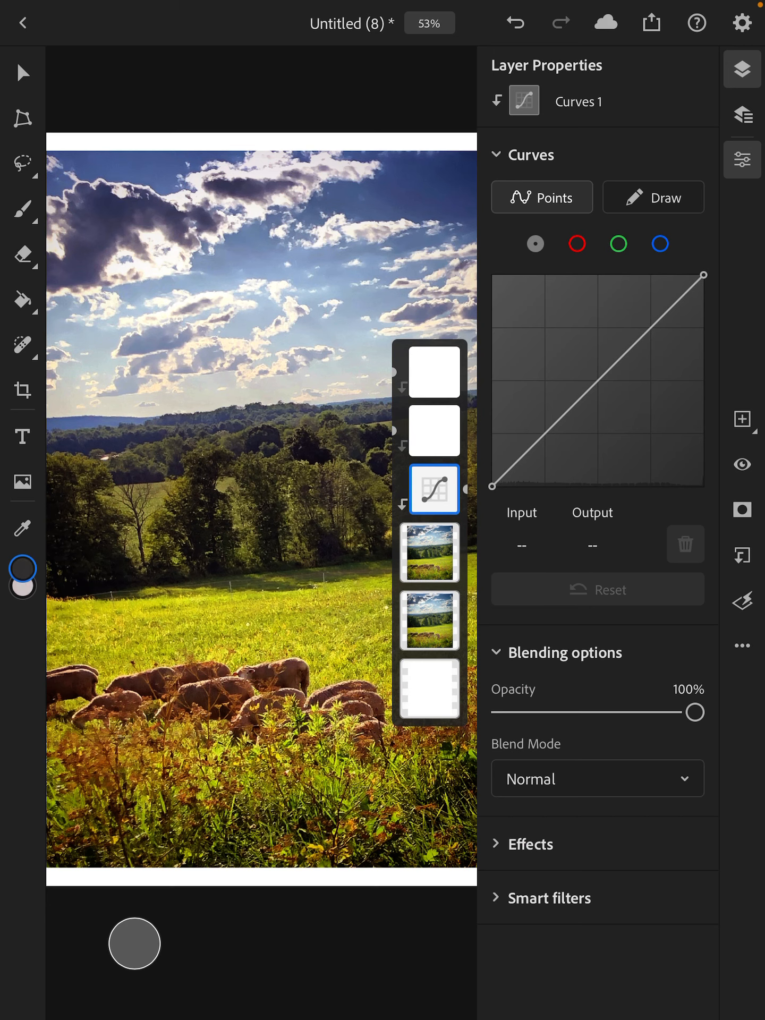
{"action": "left_click", "coordinate": [429, 489]}
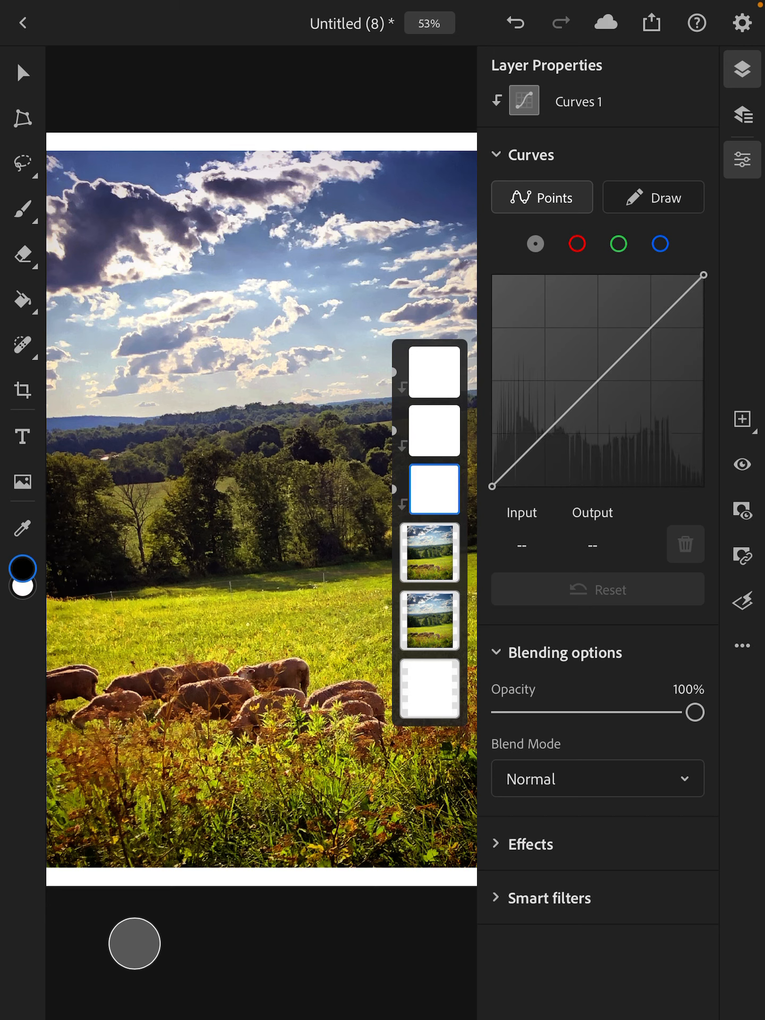
{"action": "left_click", "coordinate": [556, 429]}
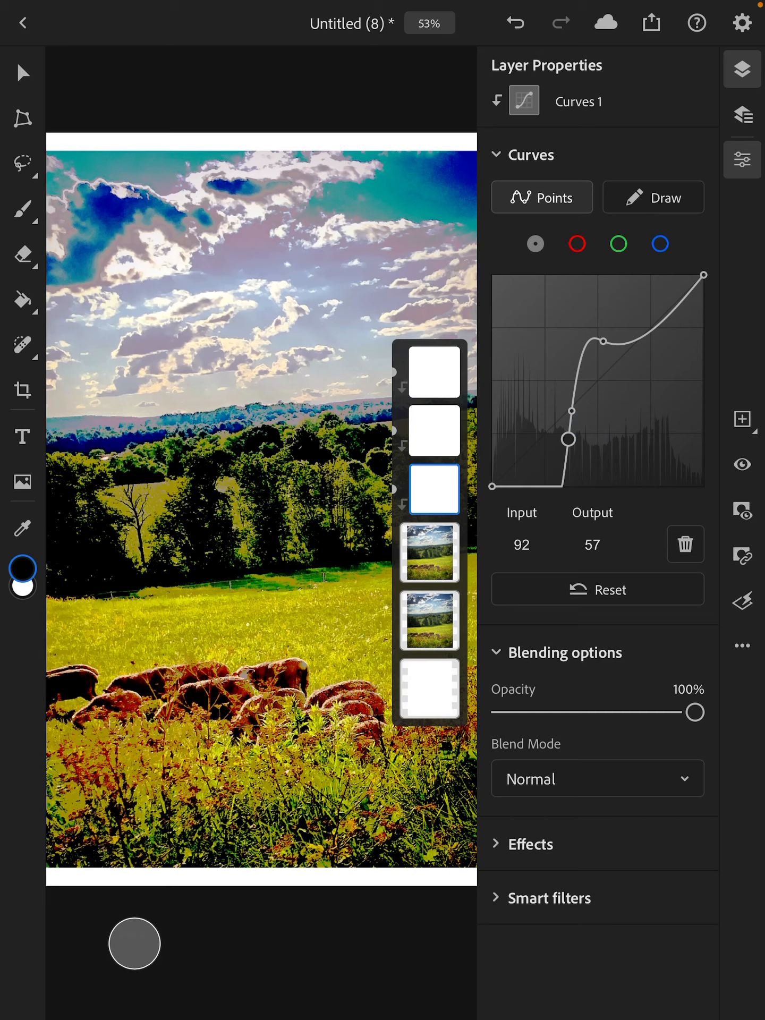
{"action": "left_click", "coordinate": [596, 588]}
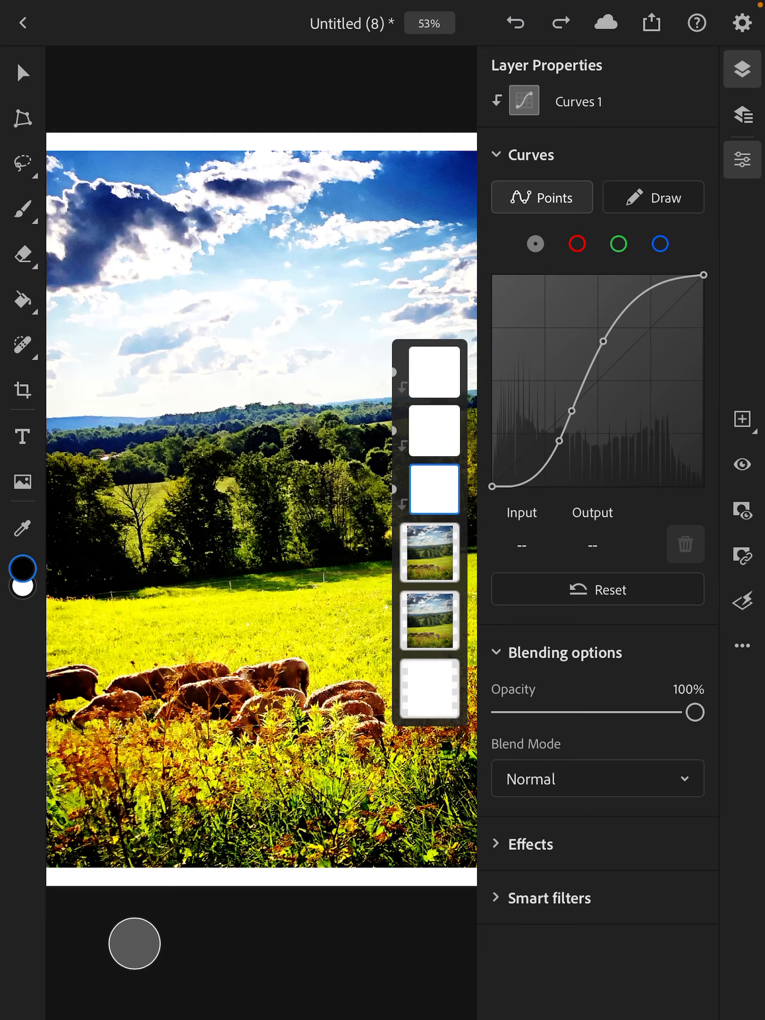
{"action": "left_click", "coordinate": [596, 589]}
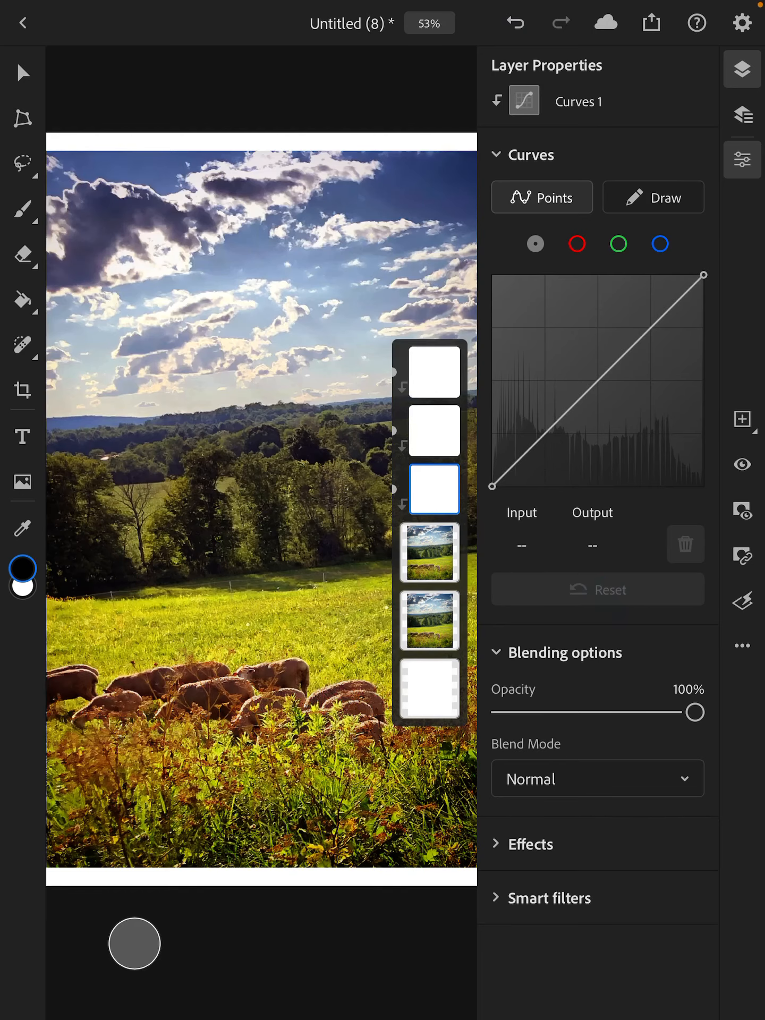
{"action": "left_click", "coordinate": [531, 155]}
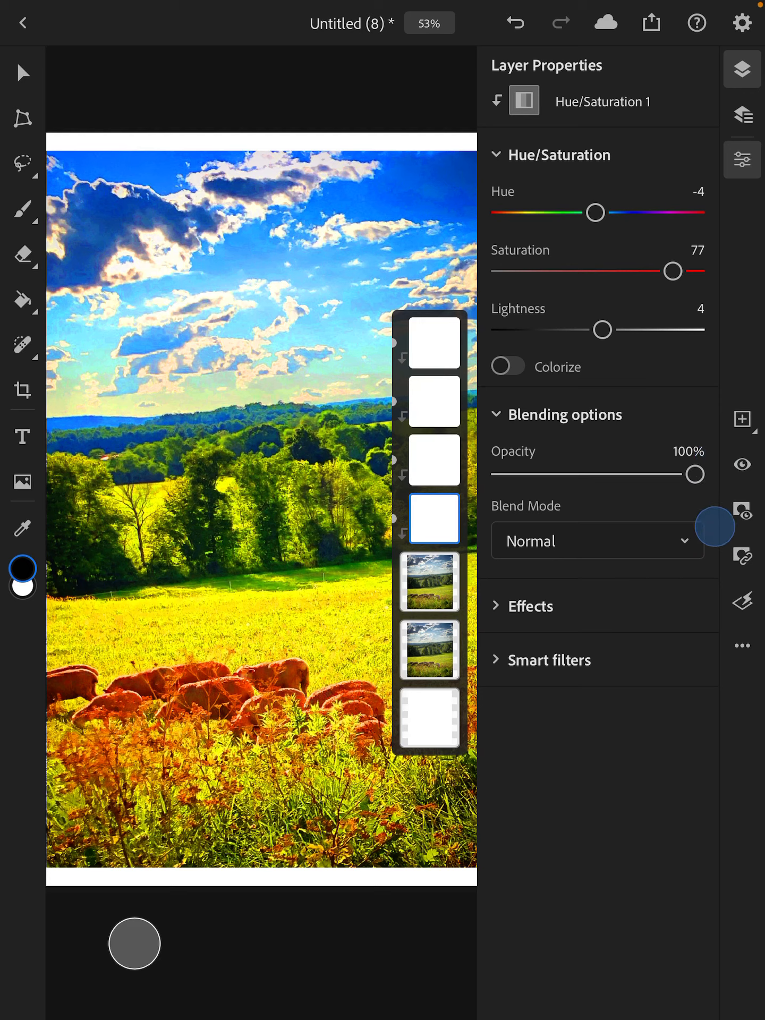
{"action": "mouse_move", "coordinate": [684, 573]}
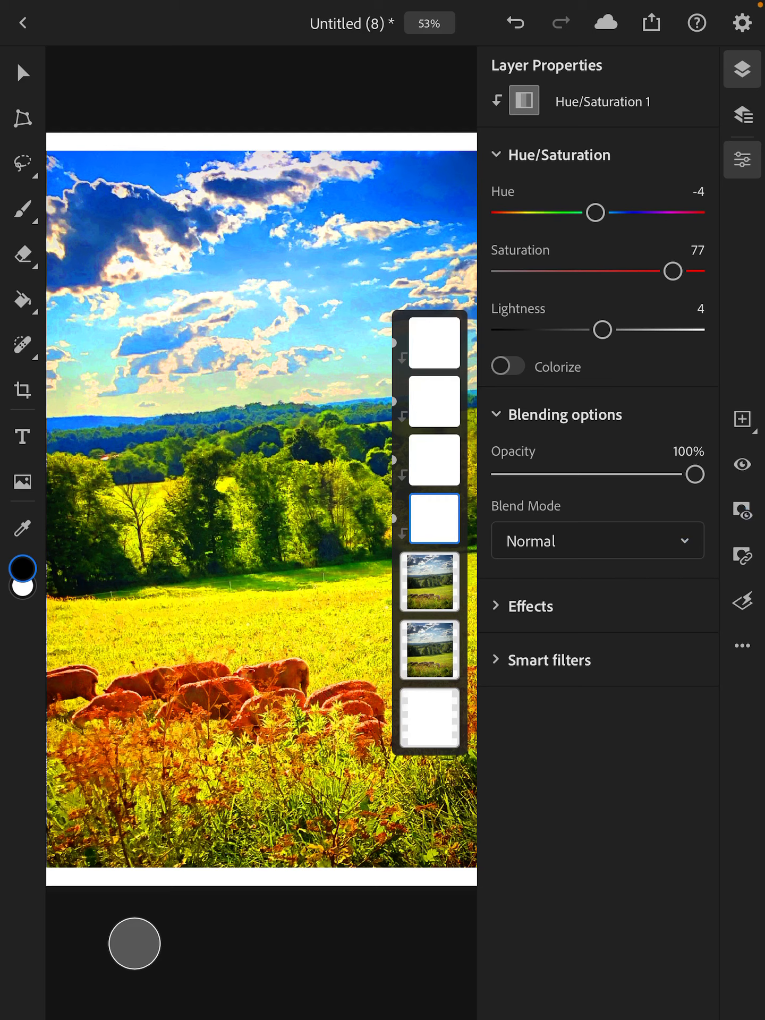
Compare the Hue/Saturation mask off and on, then set Lightness to 5.
{"action": "left_click", "coordinate": [742, 515]}
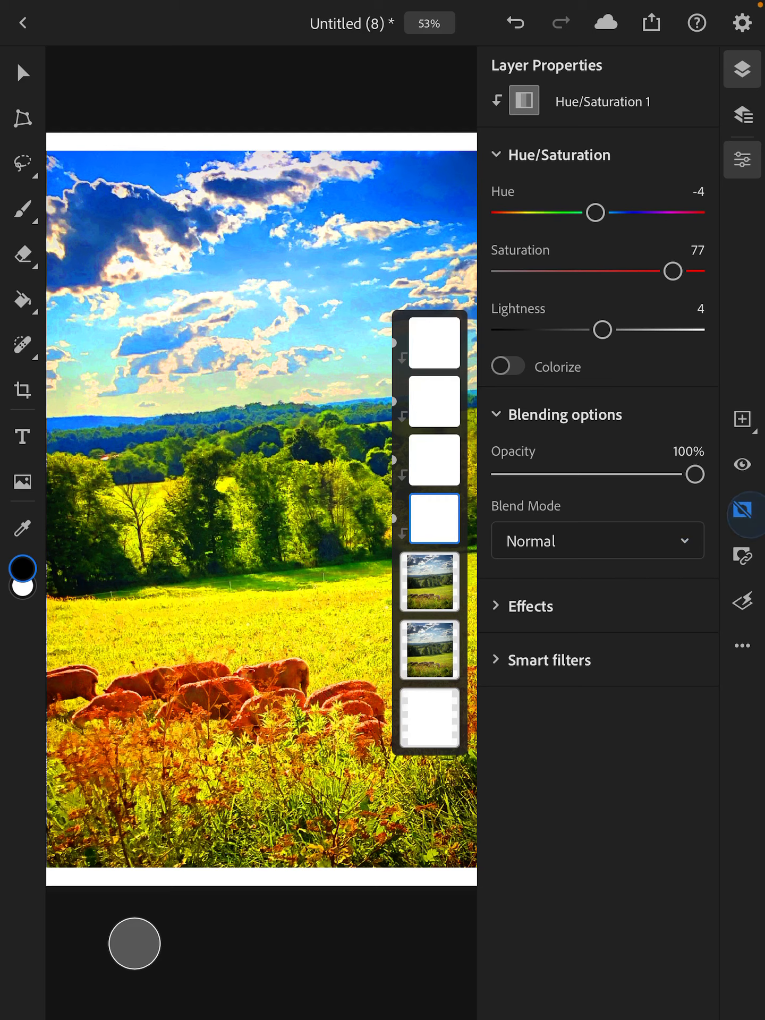
{"action": "left_click", "coordinate": [742, 517]}
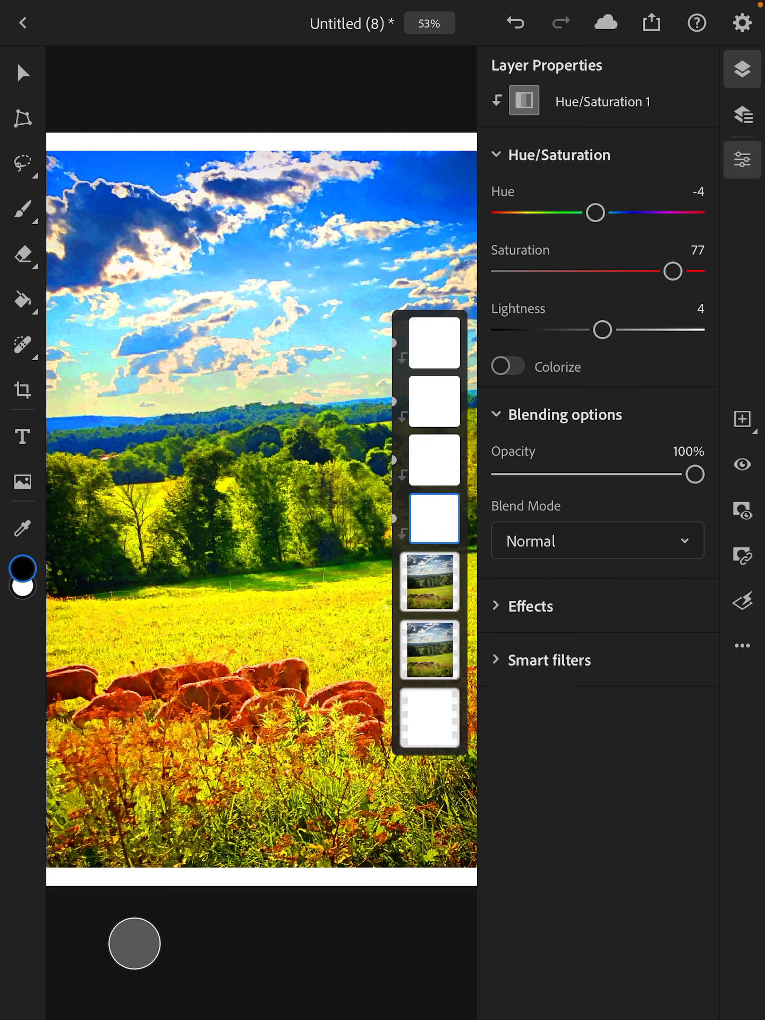
{"action": "left_click", "coordinate": [432, 341]}
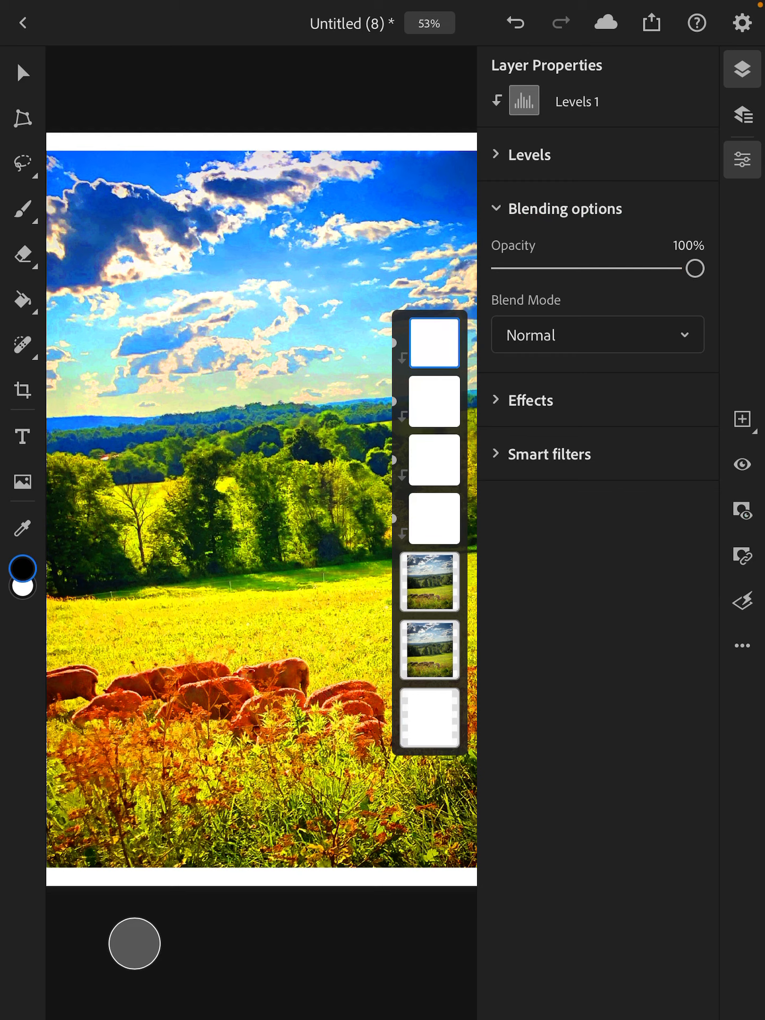
{"action": "left_click", "coordinate": [433, 518]}
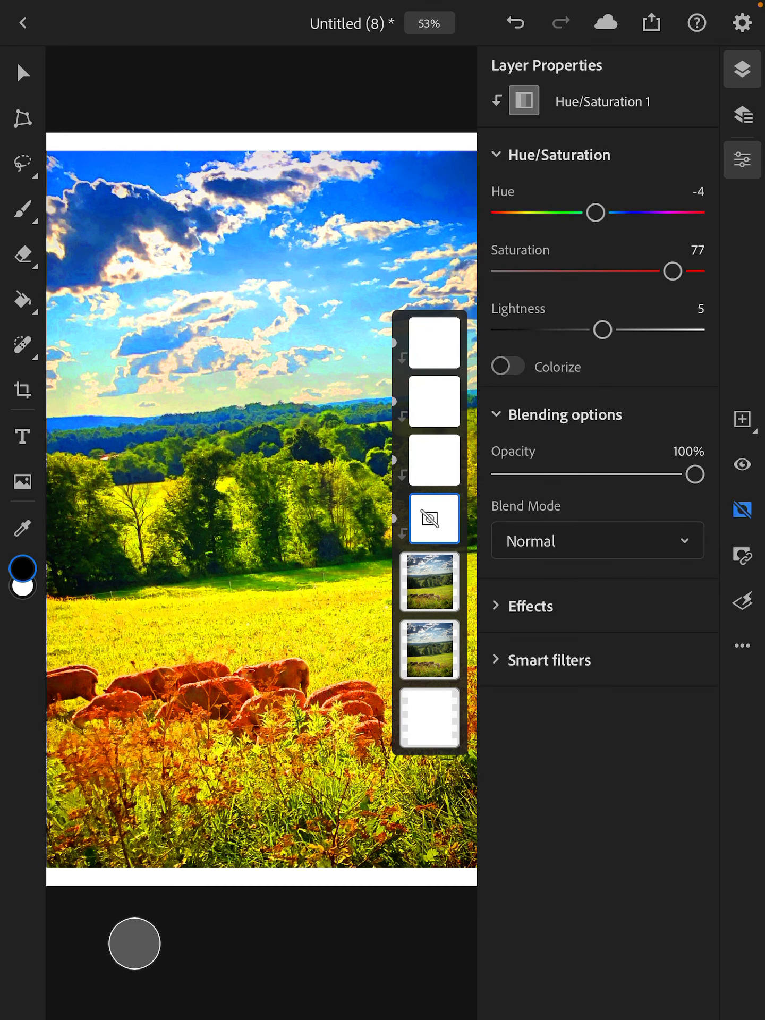
{"action": "left_click", "coordinate": [433, 518]}
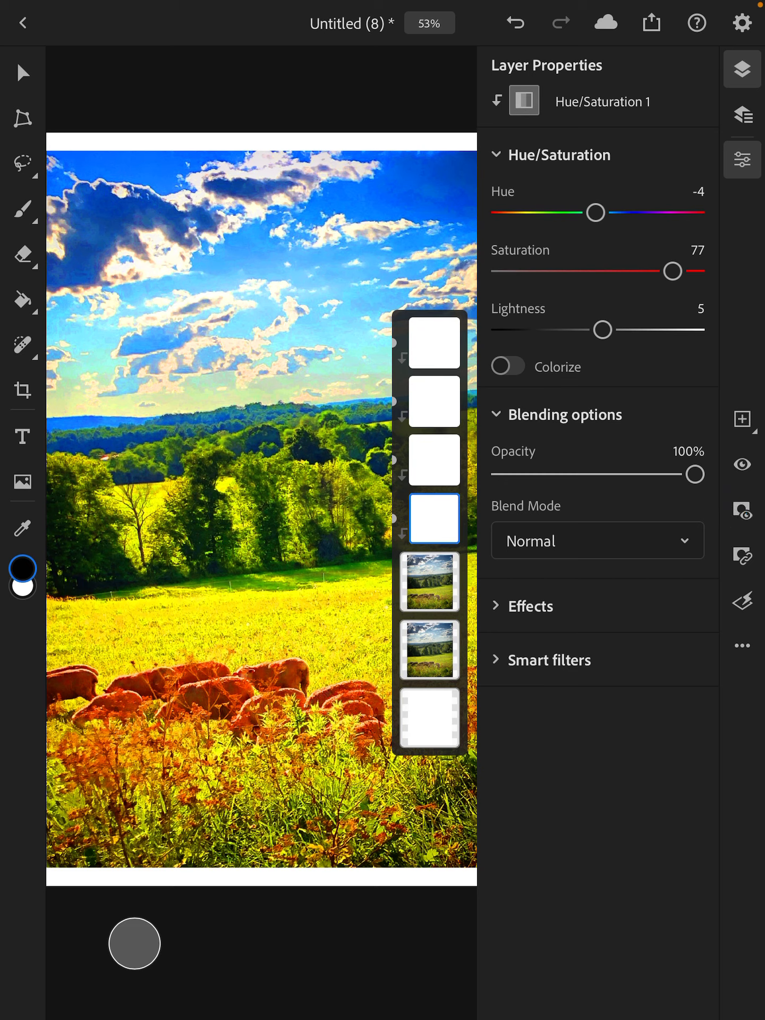
{"action": "left_click", "coordinate": [23, 209]}
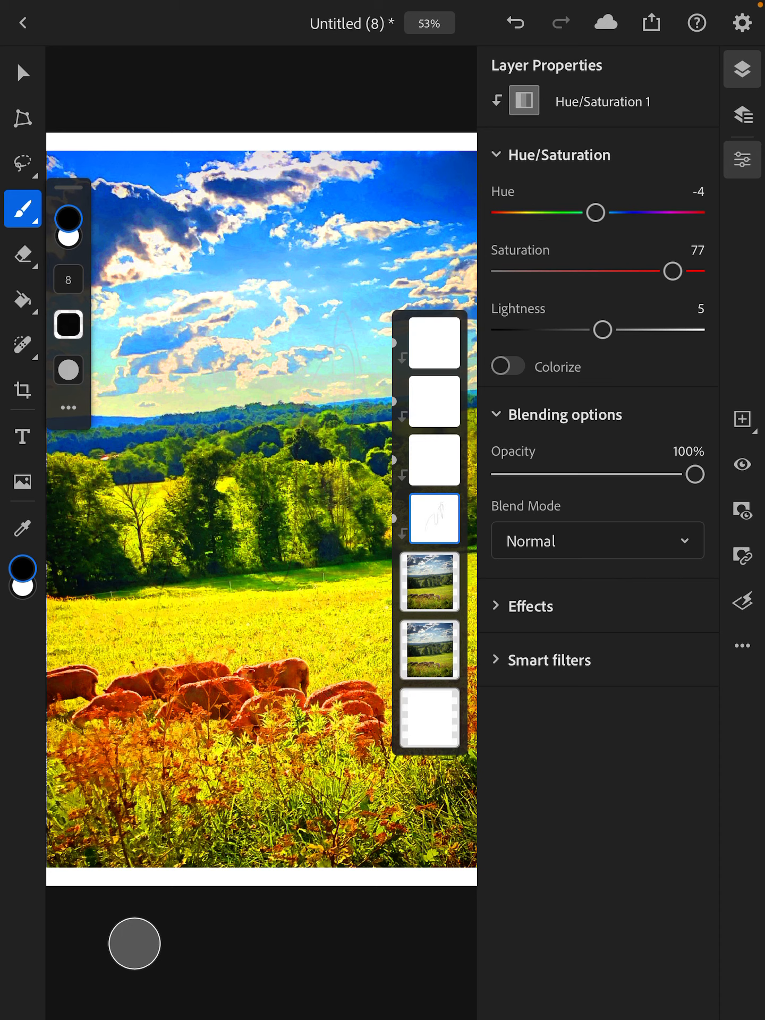
Erase mask strokes, draw a gradient on the Hue/Saturation mask, and toggle it to compare.
{"action": "left_click", "coordinate": [23, 254]}
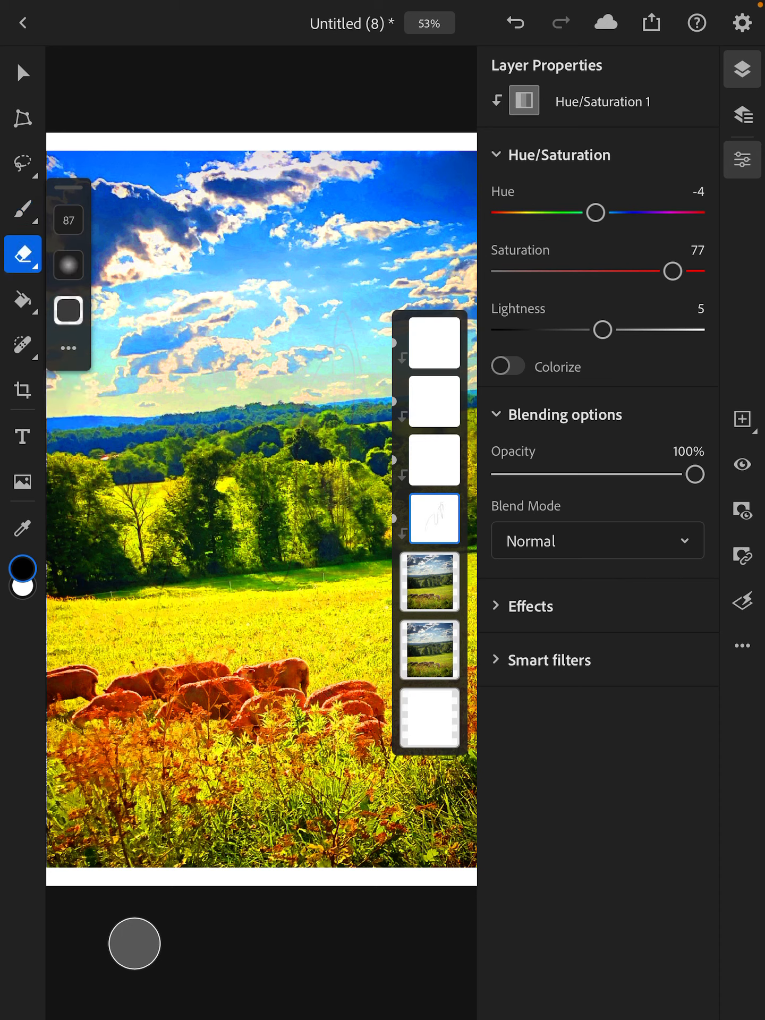
{"action": "left_click", "coordinate": [23, 299]}
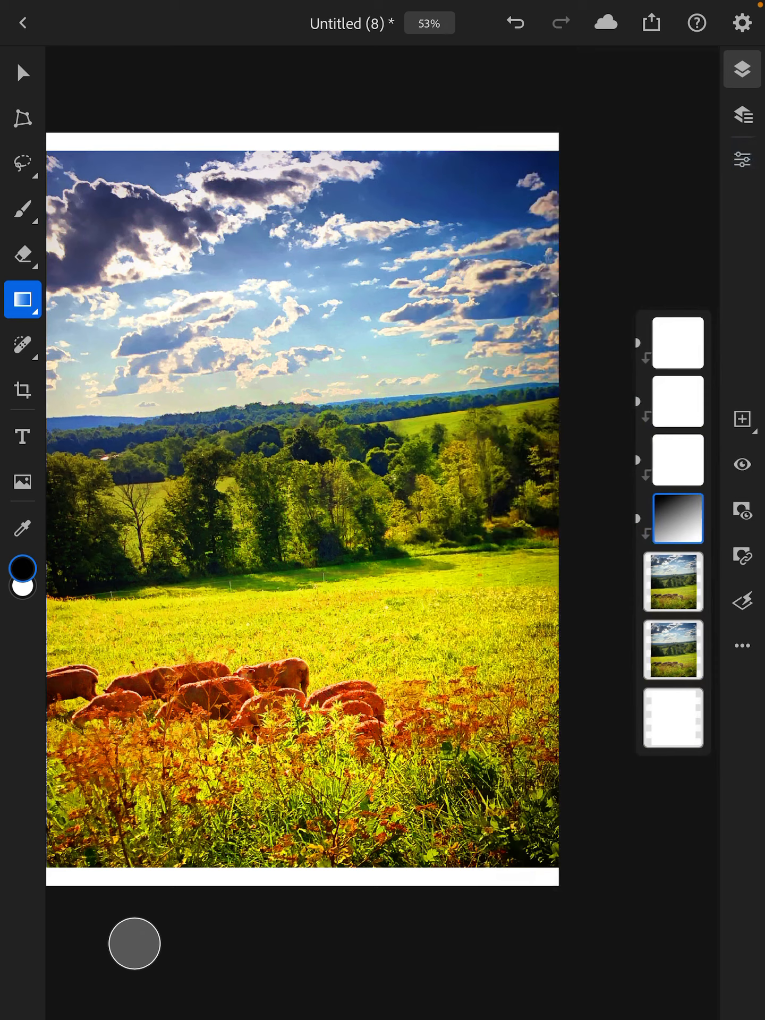
{"action": "left_click", "coordinate": [743, 516]}
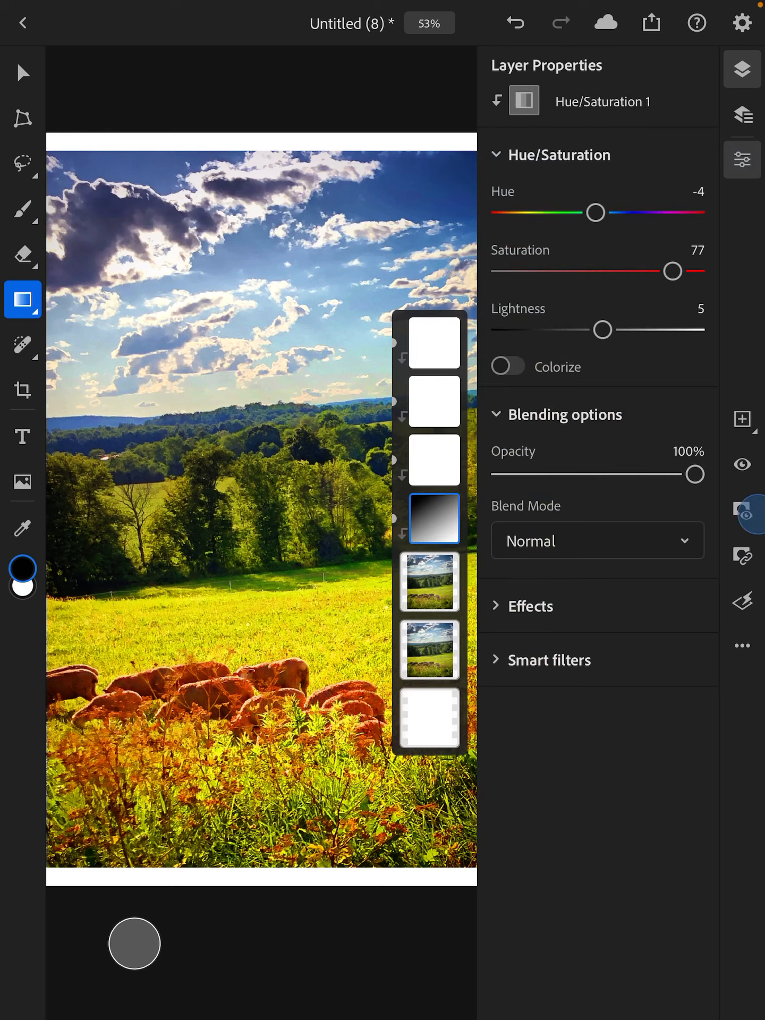
{"action": "left_click", "coordinate": [434, 518]}
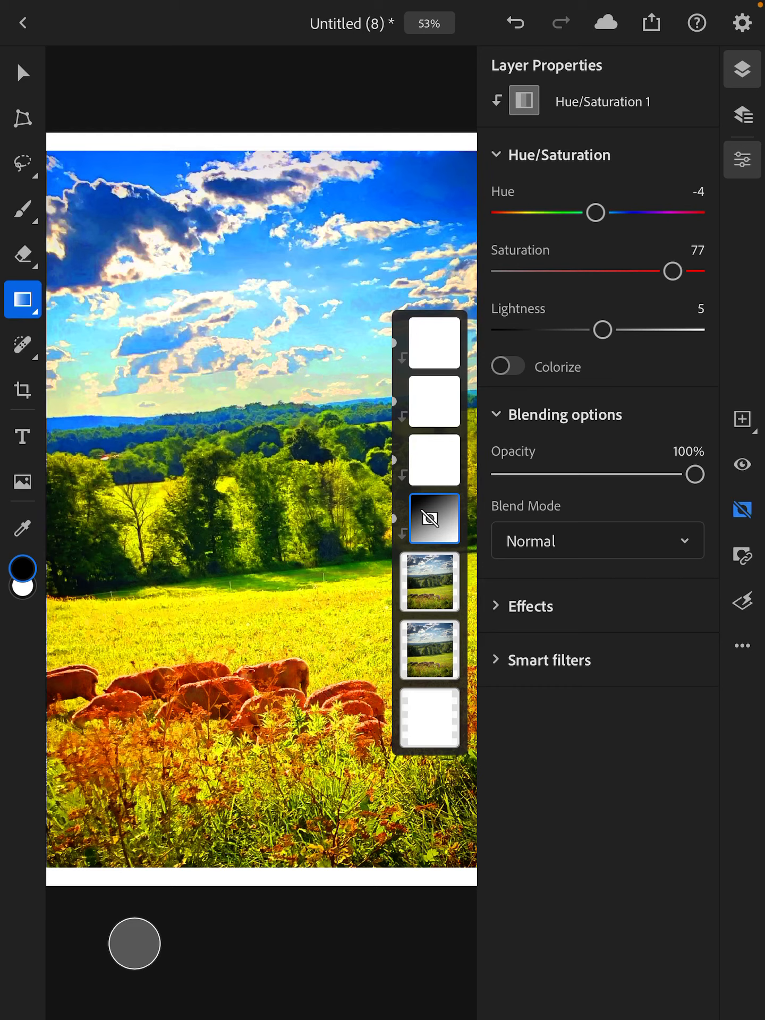
{"action": "left_click", "coordinate": [433, 518]}
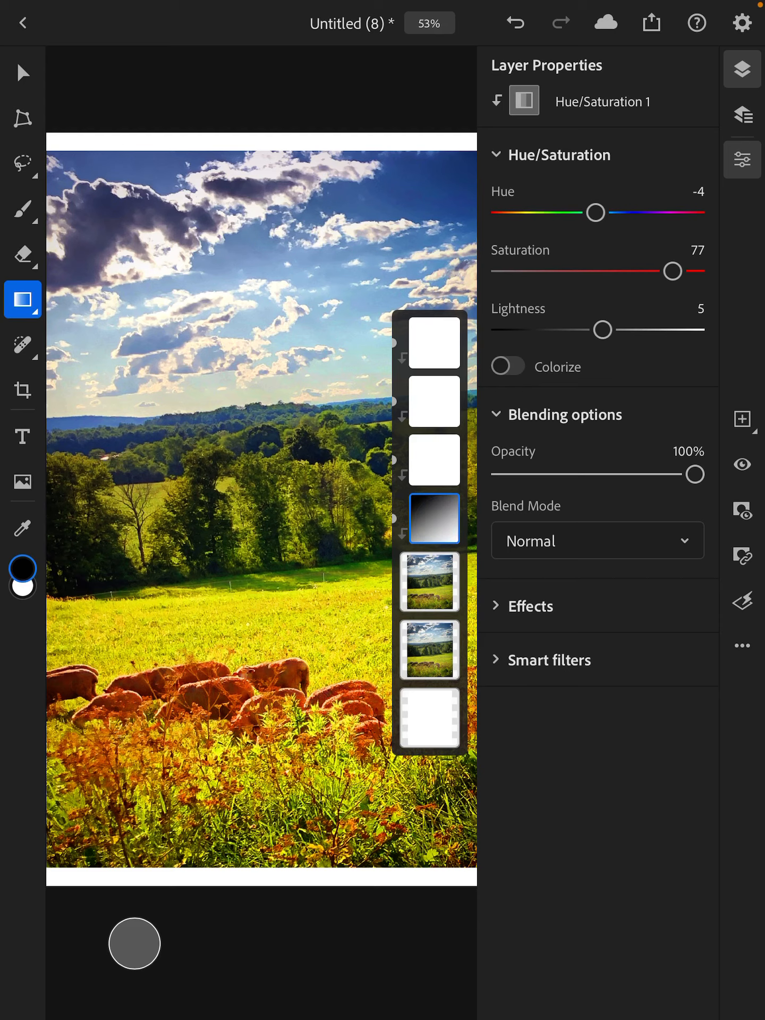
{"action": "left_click", "coordinate": [742, 510]}
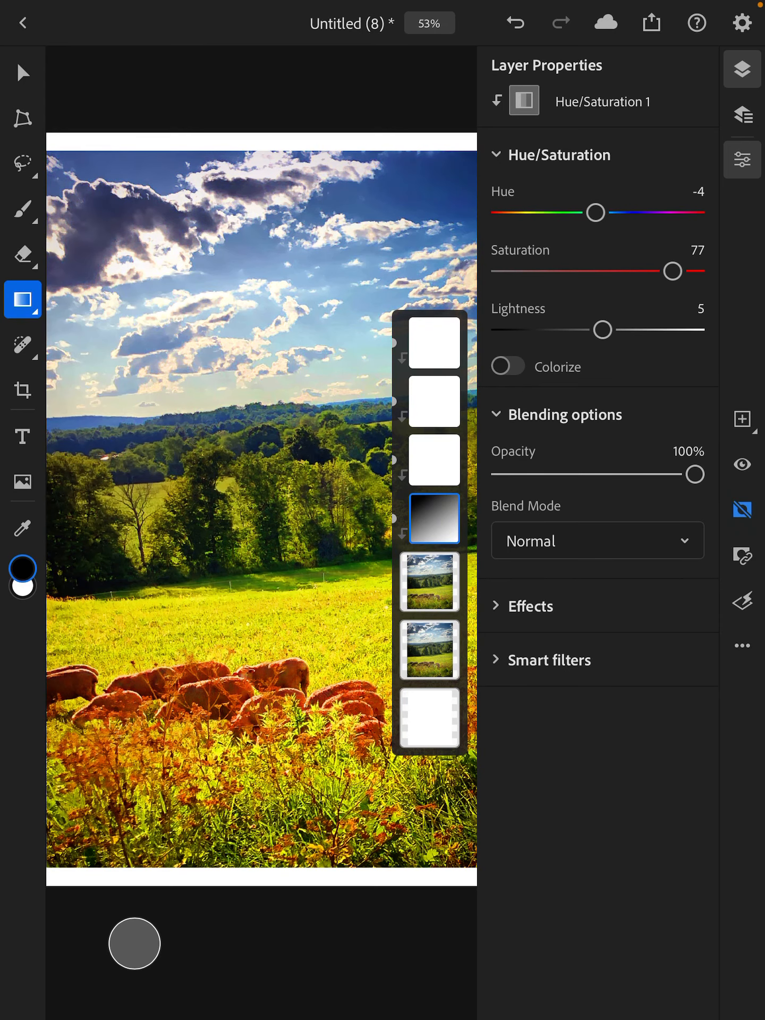
{"action": "left_click", "coordinate": [434, 518]}
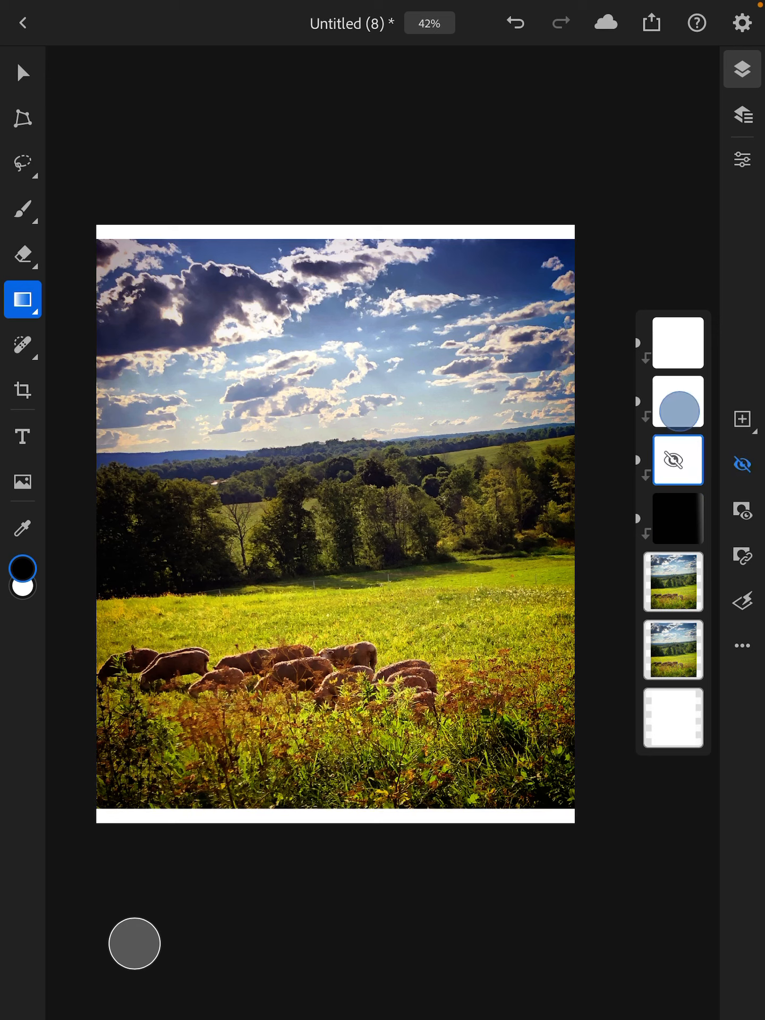
Hide the second adjustment layer and enter crop-and-rotate mode.
{"action": "left_click", "coordinate": [677, 401]}
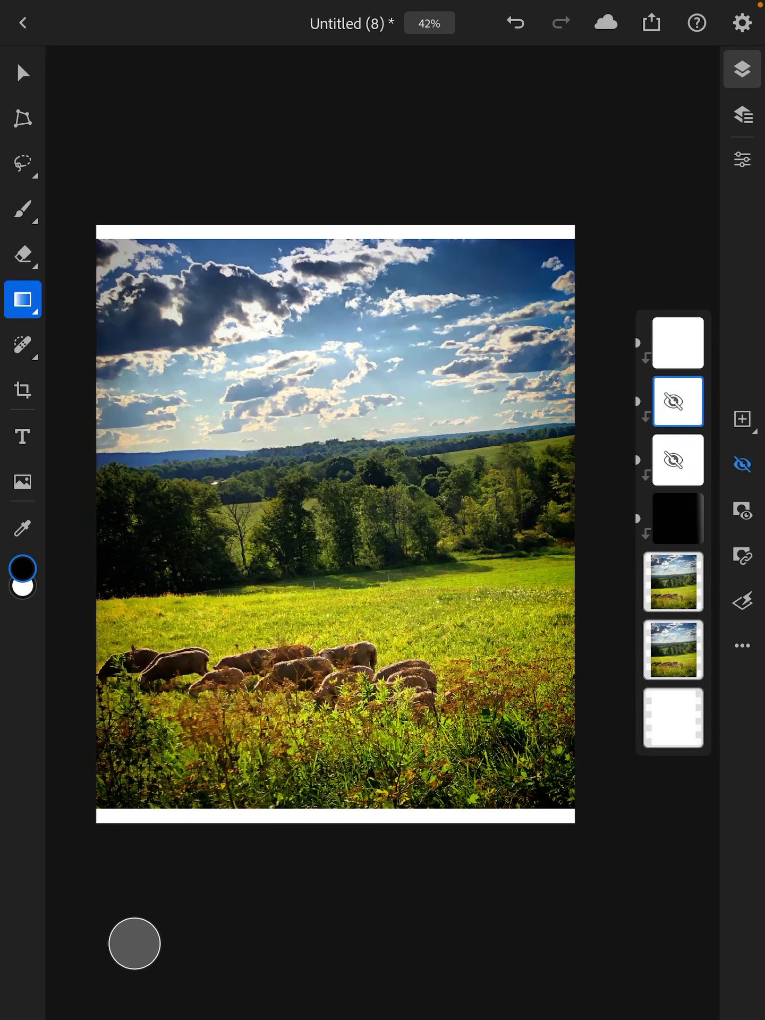
{"action": "left_click", "coordinate": [22, 389]}
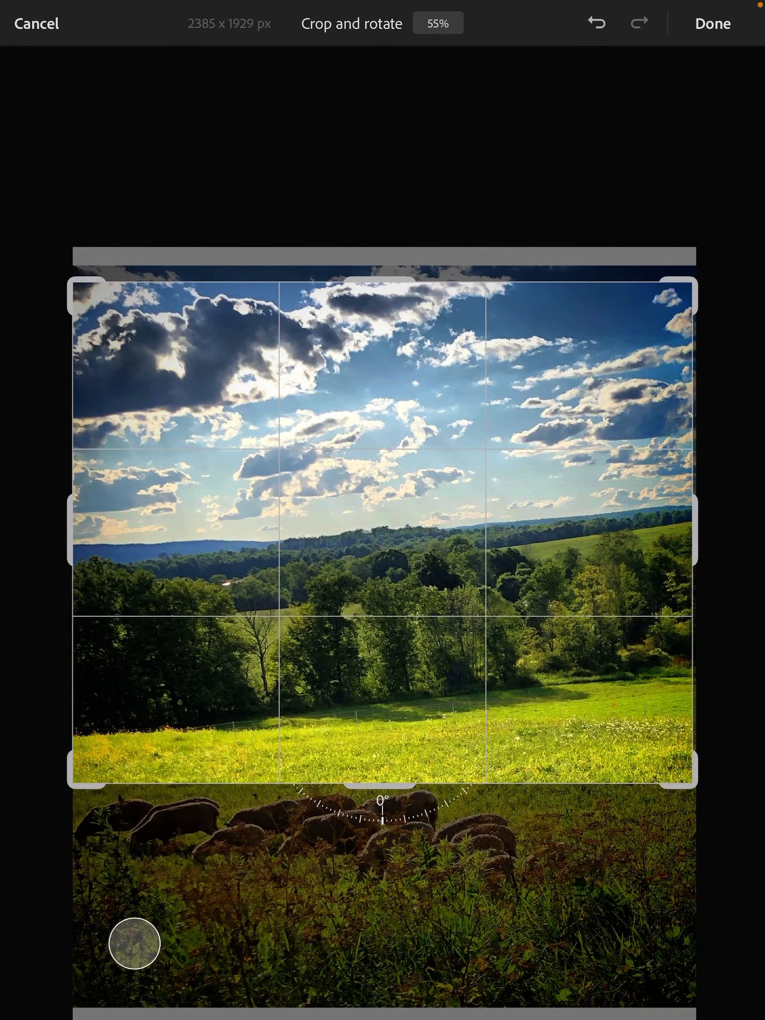
{"action": "left_click", "coordinate": [713, 23]}
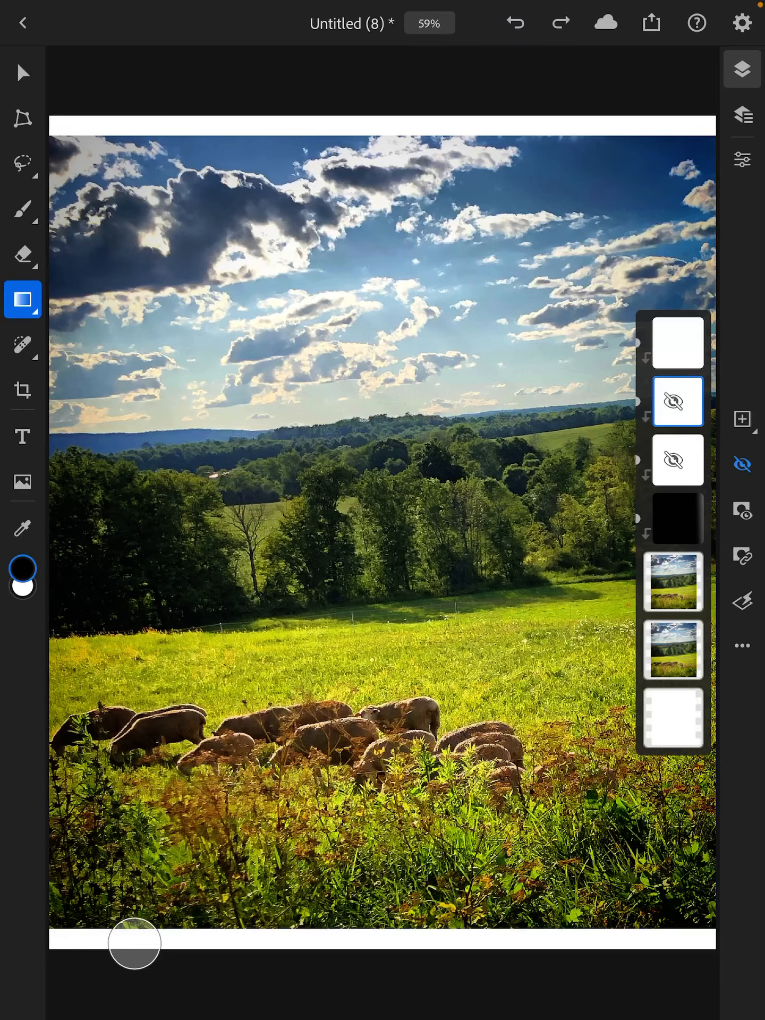
Crop to a tall 1130 × 2165 px frame around the trees and sheep.
{"action": "left_click", "coordinate": [23, 391]}
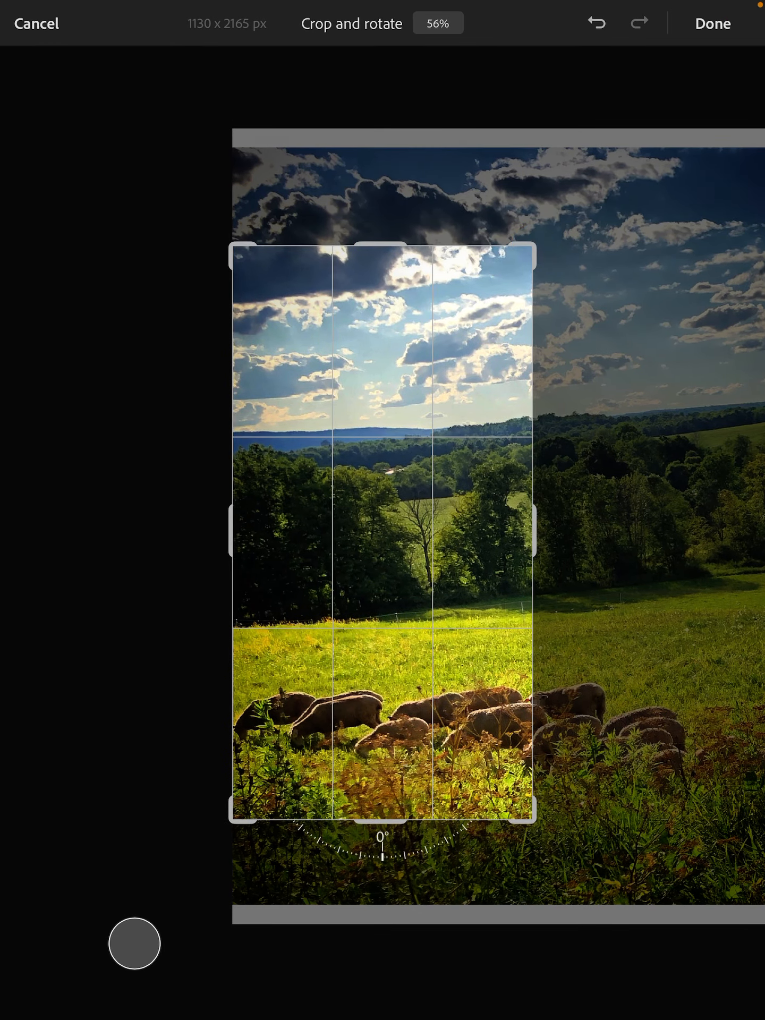
{"action": "left_click", "coordinate": [712, 24]}
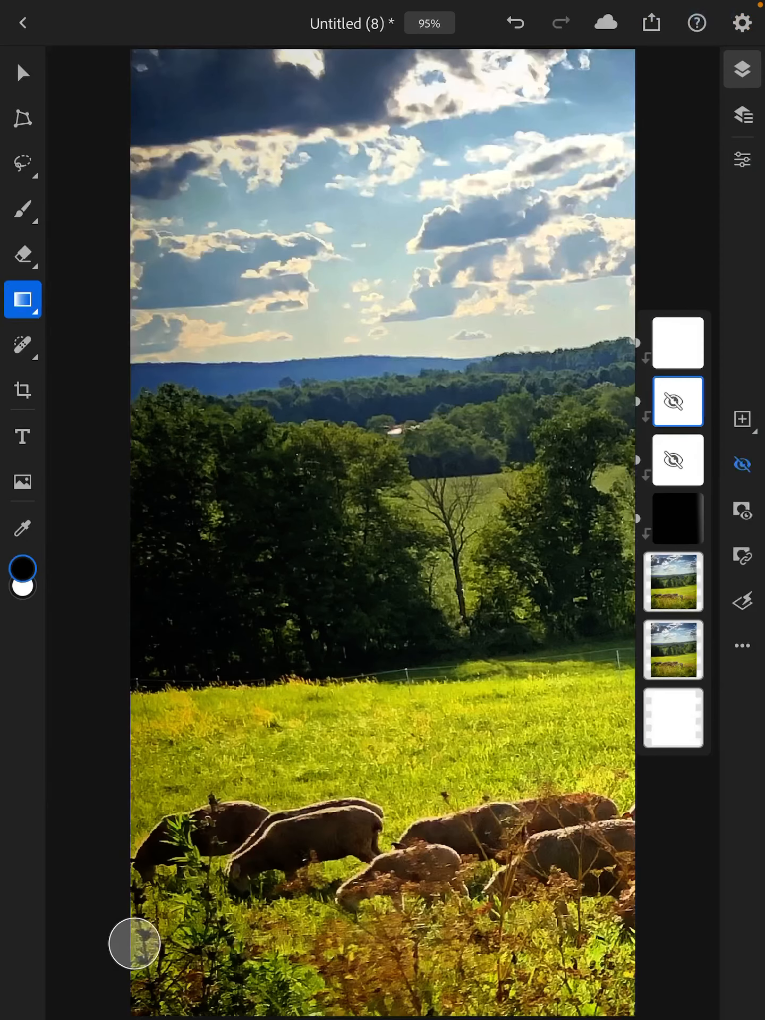